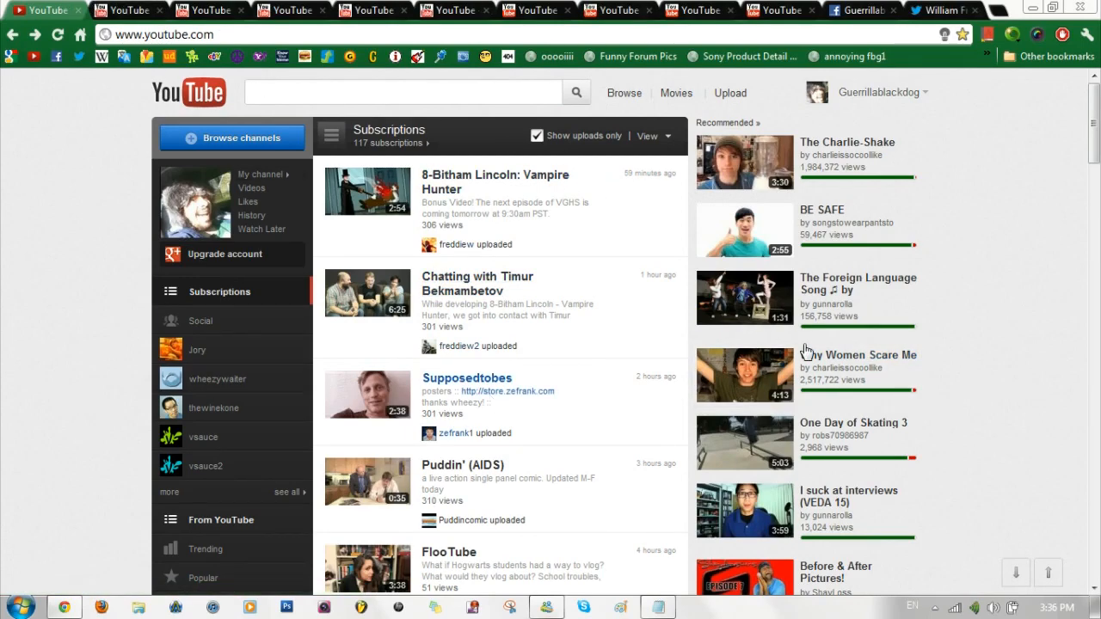
- Scroll the subscriptions feed and play the 'Google+ified YouTube ReDesign' video
{"action": "scroll", "scroll_direction": "down", "scroll_amount": 3}
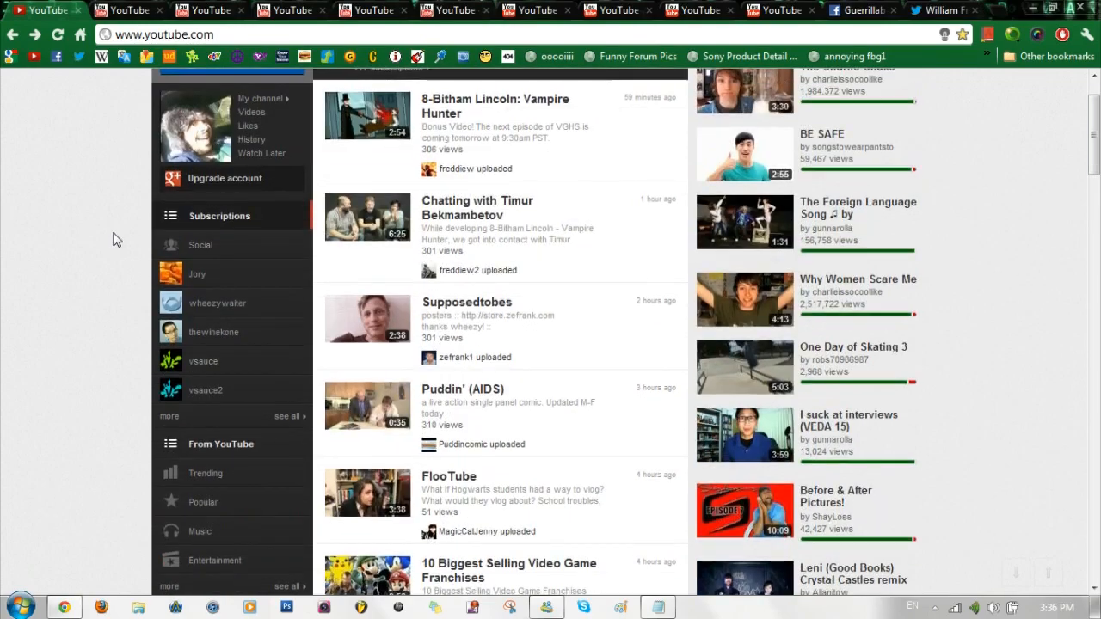
{"action": "scroll", "scroll_direction": "down", "scroll_amount": 3}
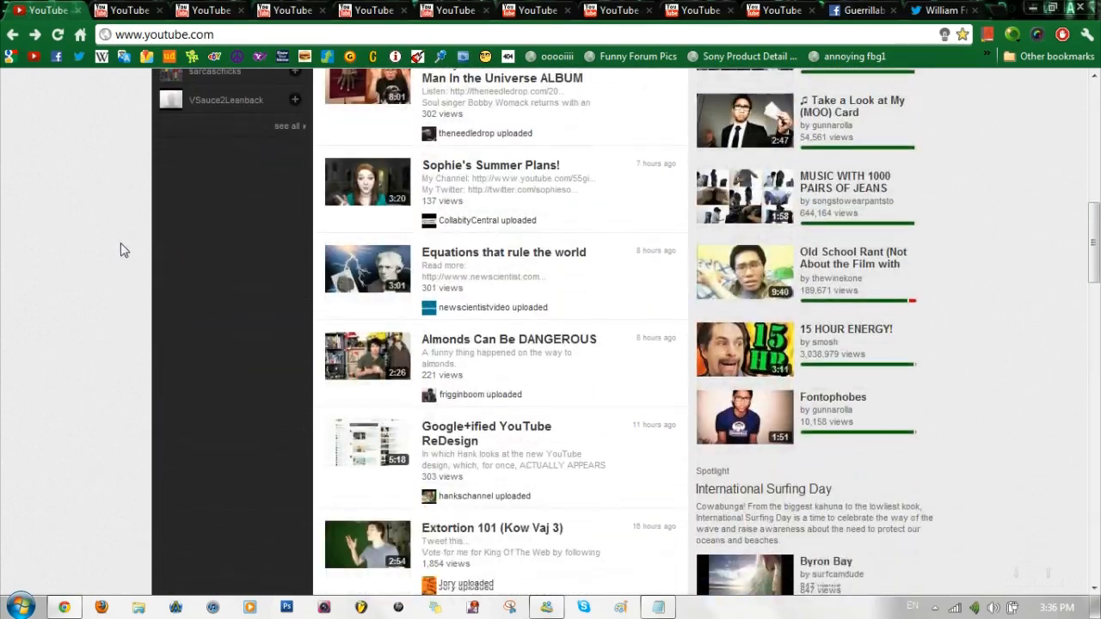
{"action": "left_click", "coordinate": [486, 439]}
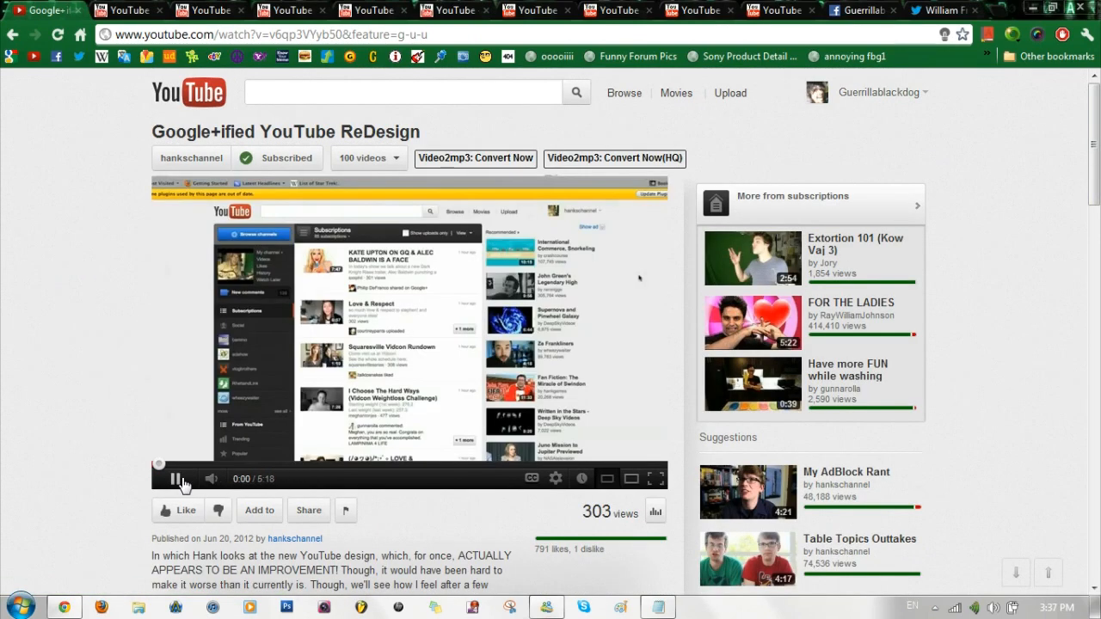
- Pause the Google+ified ReDesign video and go back to the subscriptions feed
{"action": "left_click", "coordinate": [174, 479]}
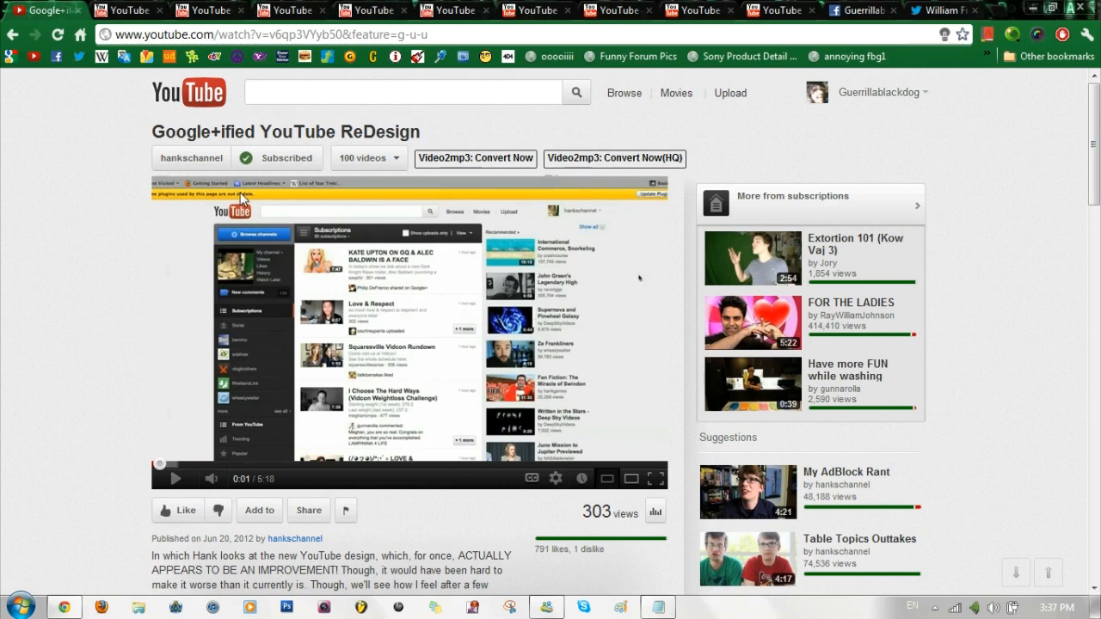
{"action": "mouse_move", "coordinate": [138, 234]}
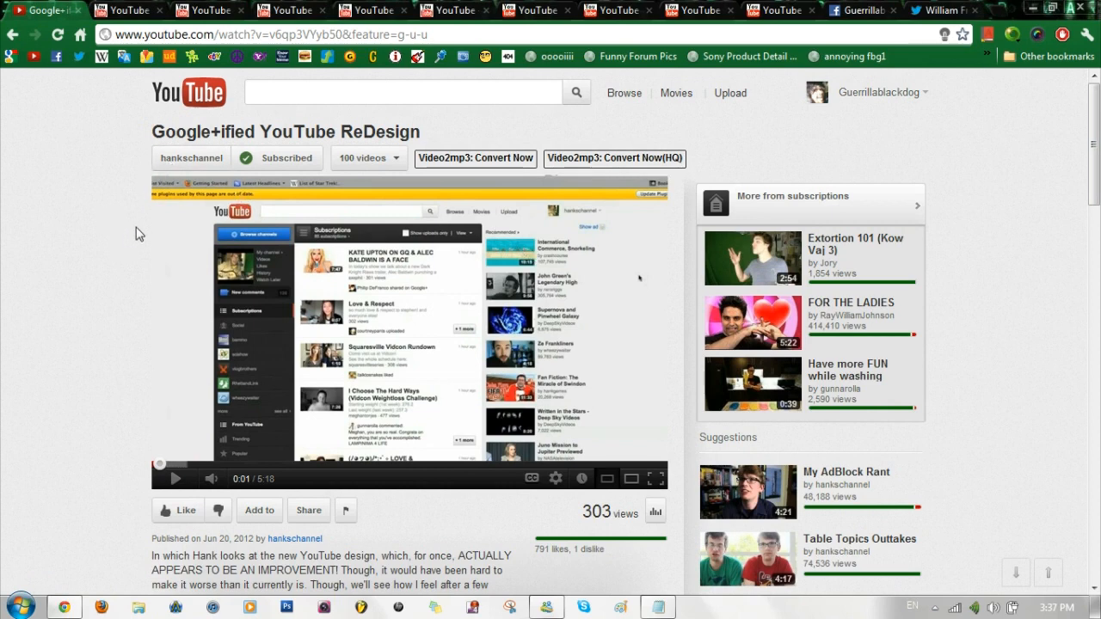
{"action": "mouse_move", "coordinate": [351, 299]}
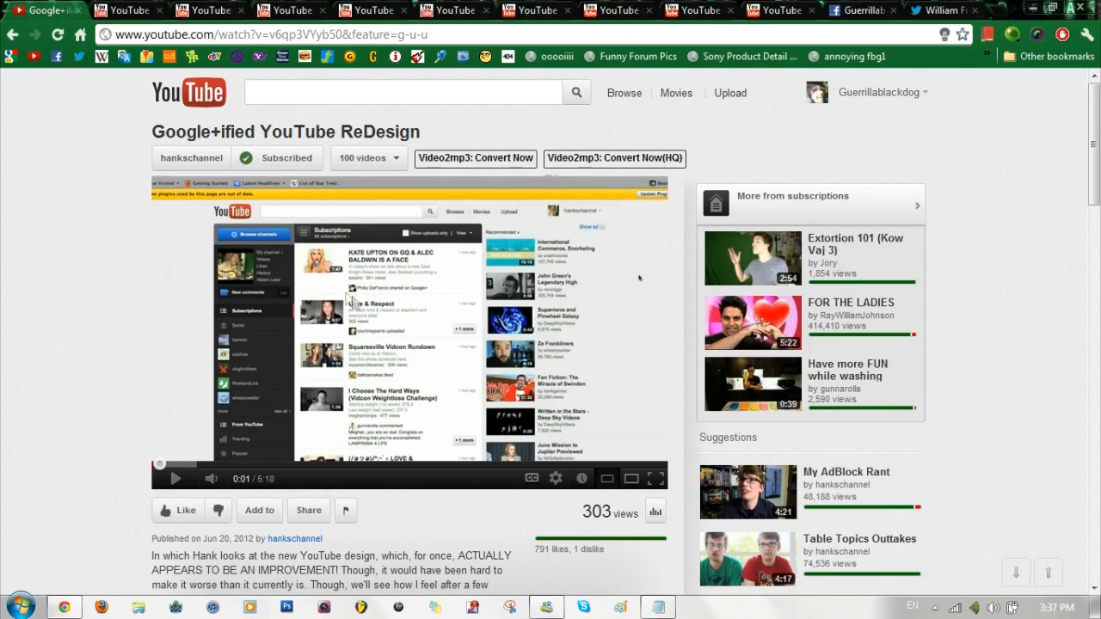
{"action": "scroll", "scroll_direction": "down", "scroll_amount": 3}
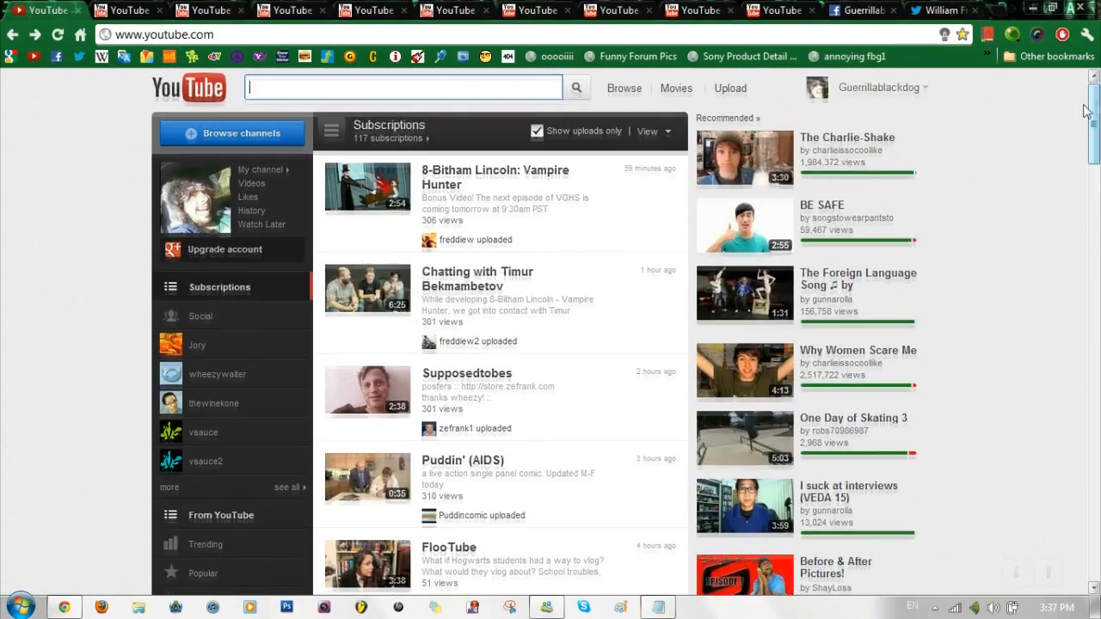
{"action": "mouse_move", "coordinate": [838, 228]}
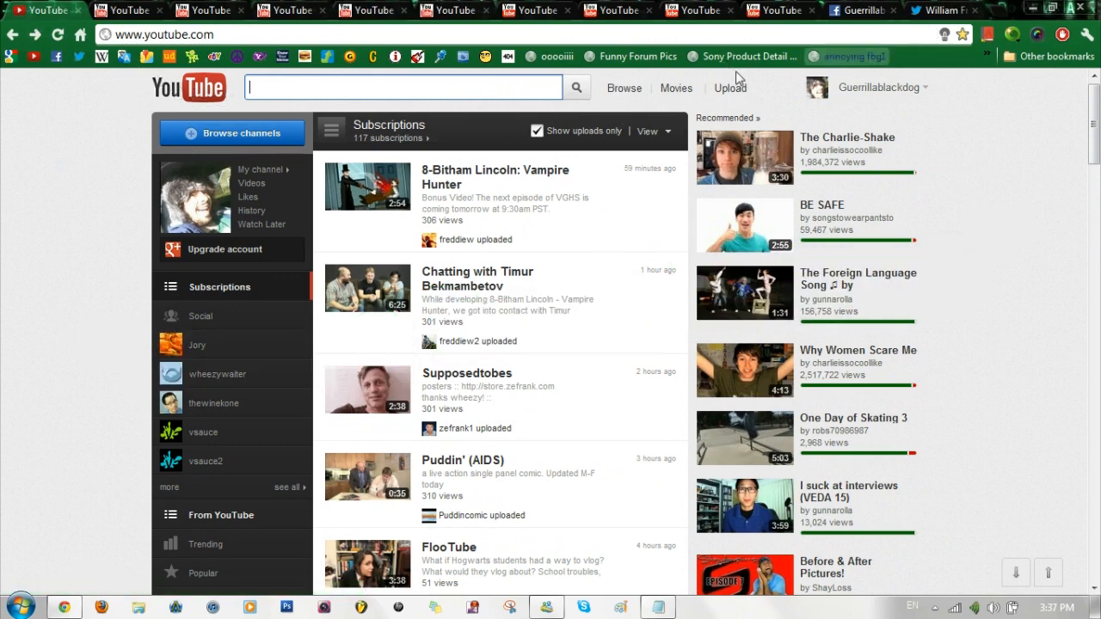
- Open the Google homepage in a new browser tab
{"action": "left_click", "coordinate": [942, 10]}
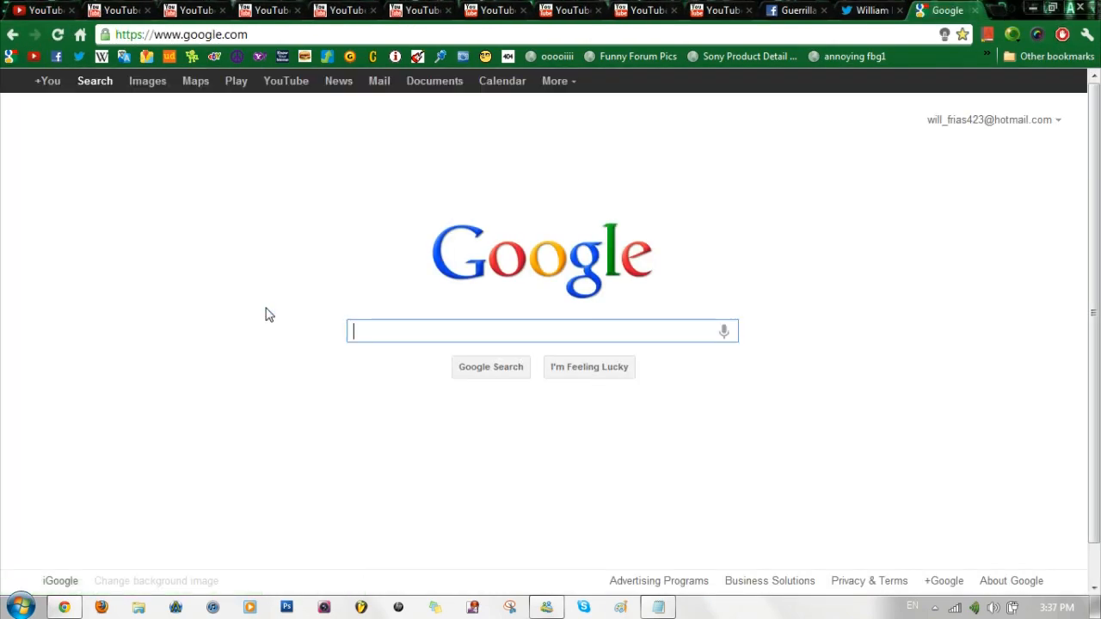
- Search Google for 'web archive' and reach the archive.org Wayback Machine page
{"action": "type", "text": "WEB"}
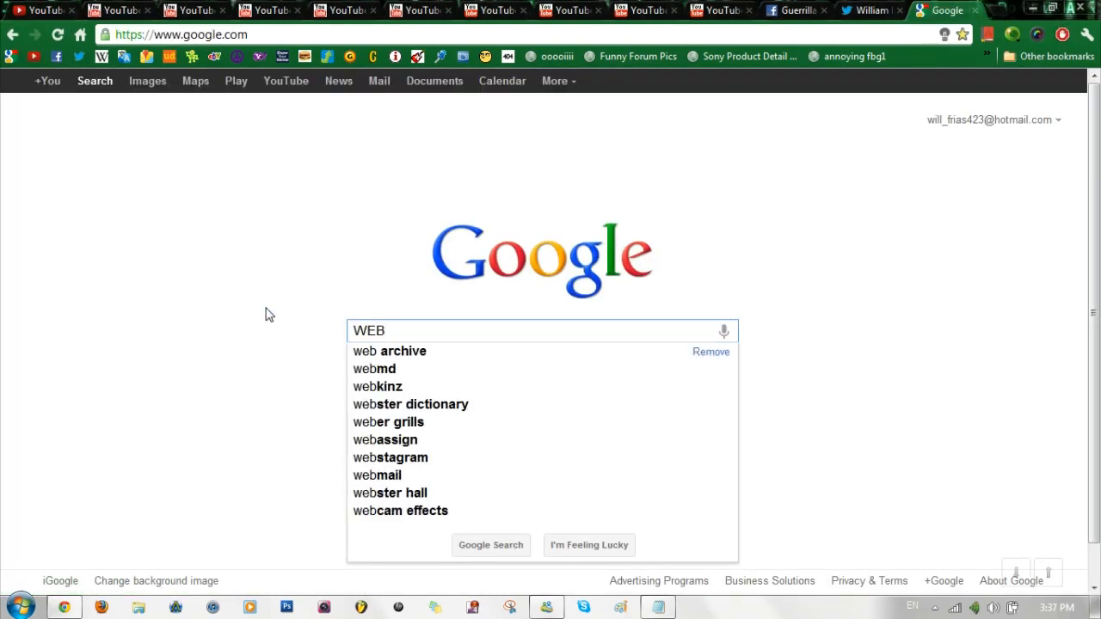
{"action": "left_click", "coordinate": [389, 351]}
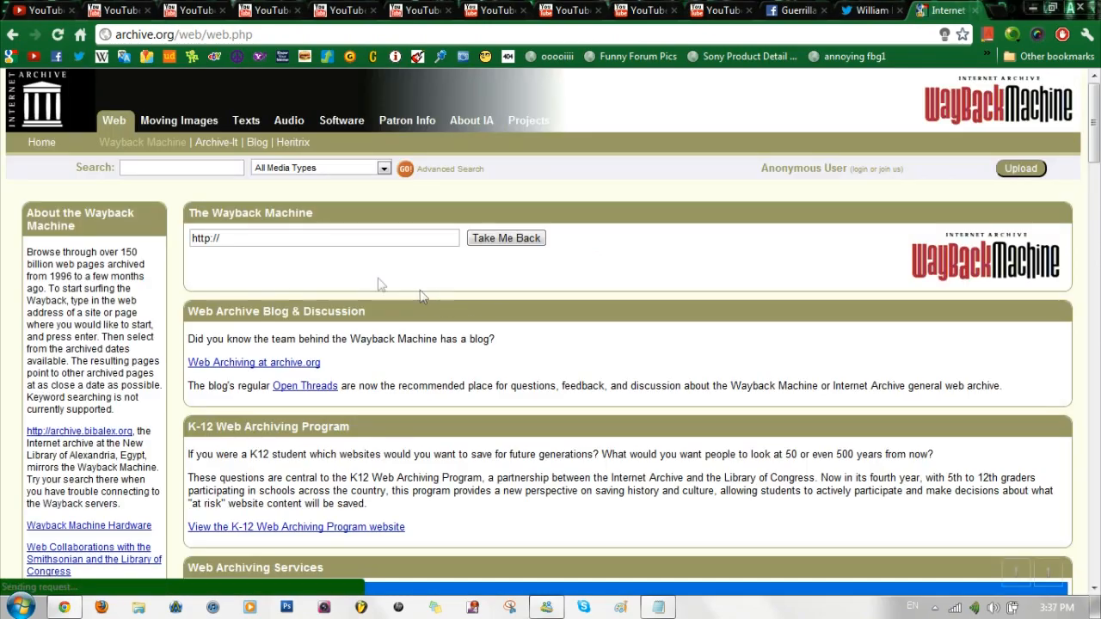
{"action": "left_click", "coordinate": [43, 10]}
{"action": "type", "text": "www.youtube.com"}
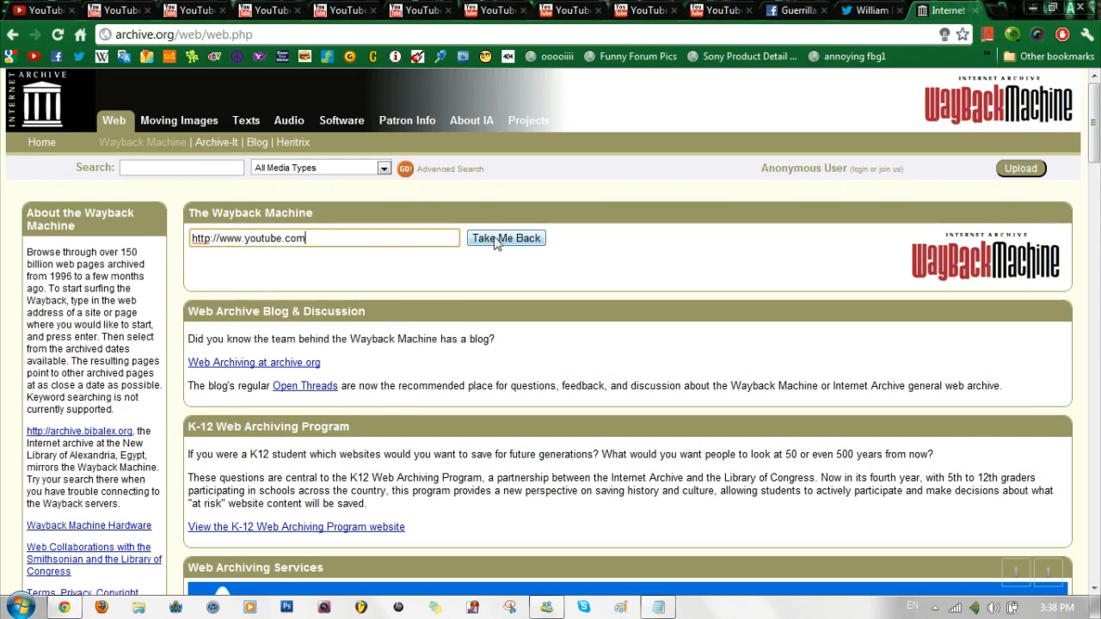
{"action": "left_click", "coordinate": [505, 238]}
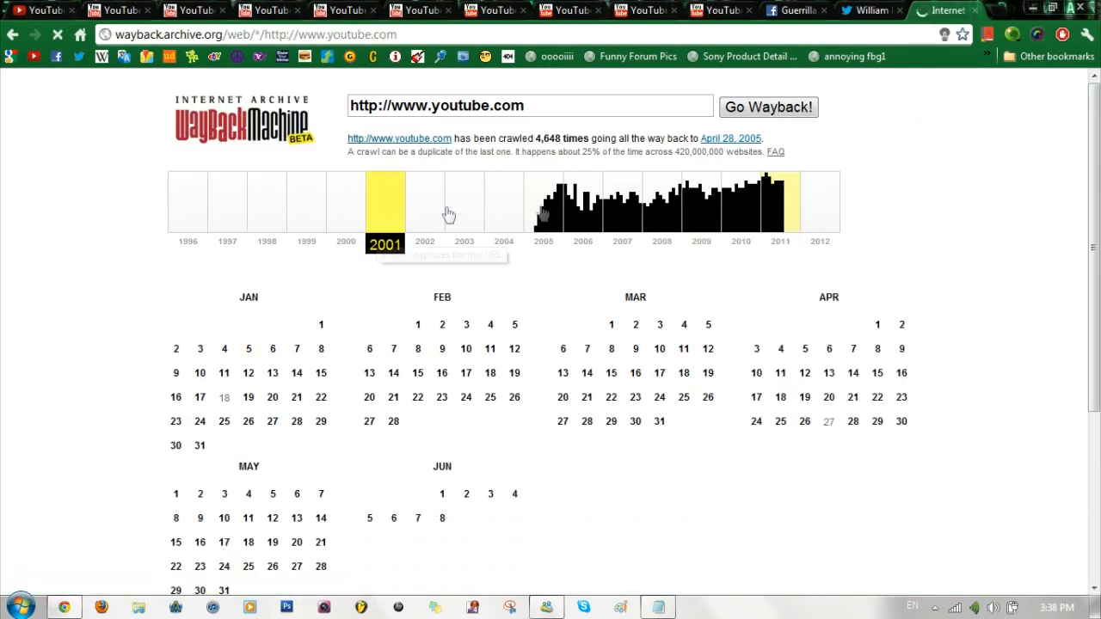
{"action": "left_click", "coordinate": [549, 202]}
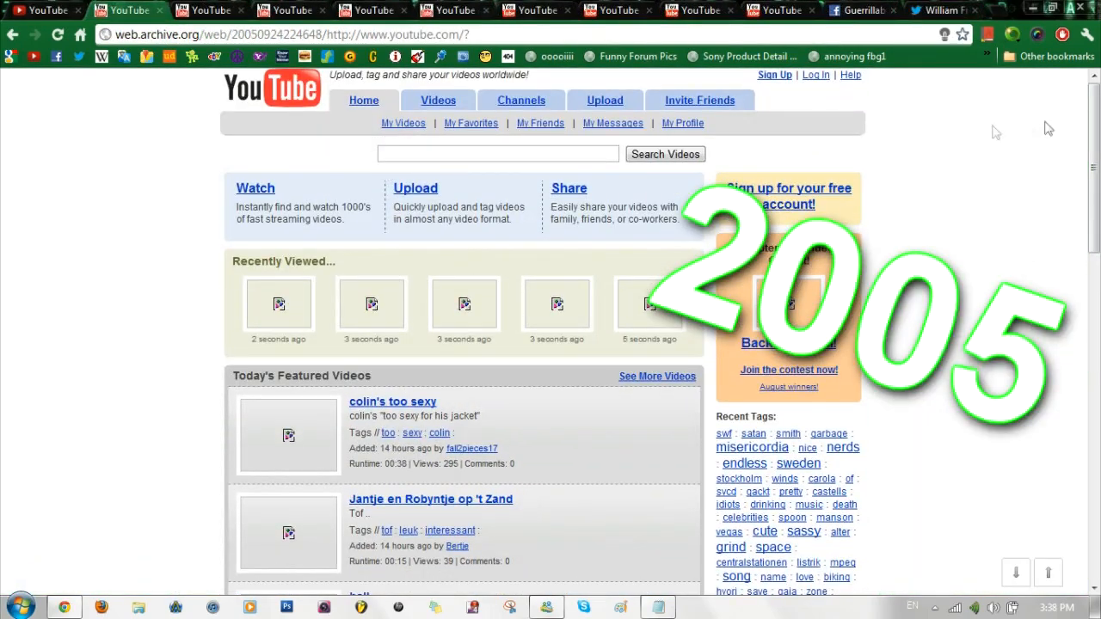
- Scroll through the featured videos on the 2005 archived YouTube homepage
{"action": "scroll", "scroll_direction": "down", "scroll_amount": 3}
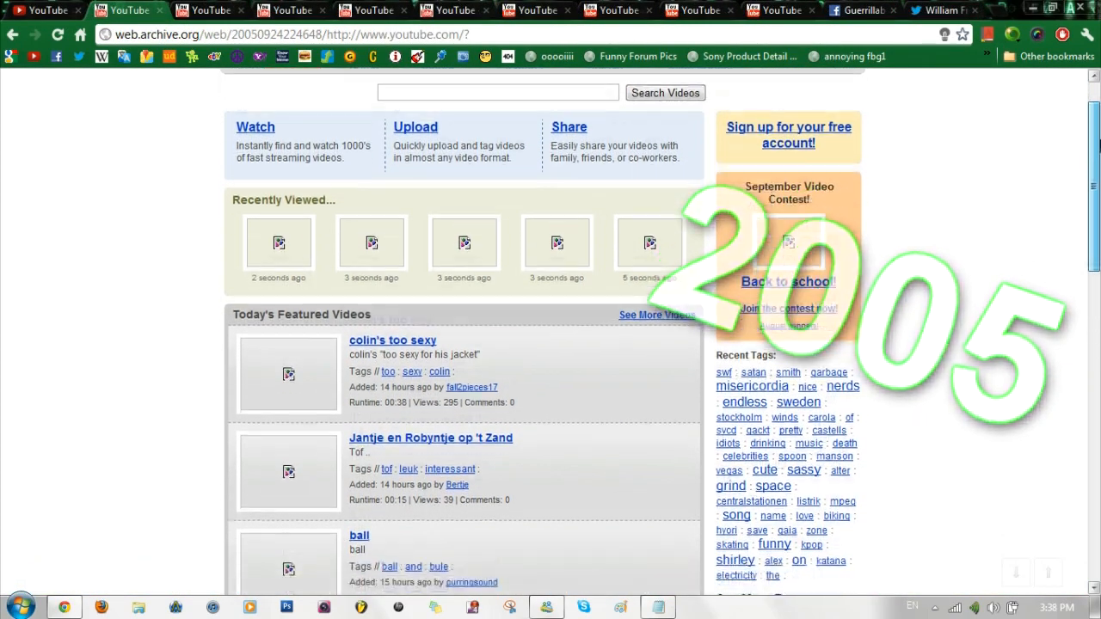
{"action": "scroll", "scroll_direction": "down", "scroll_amount": 3}
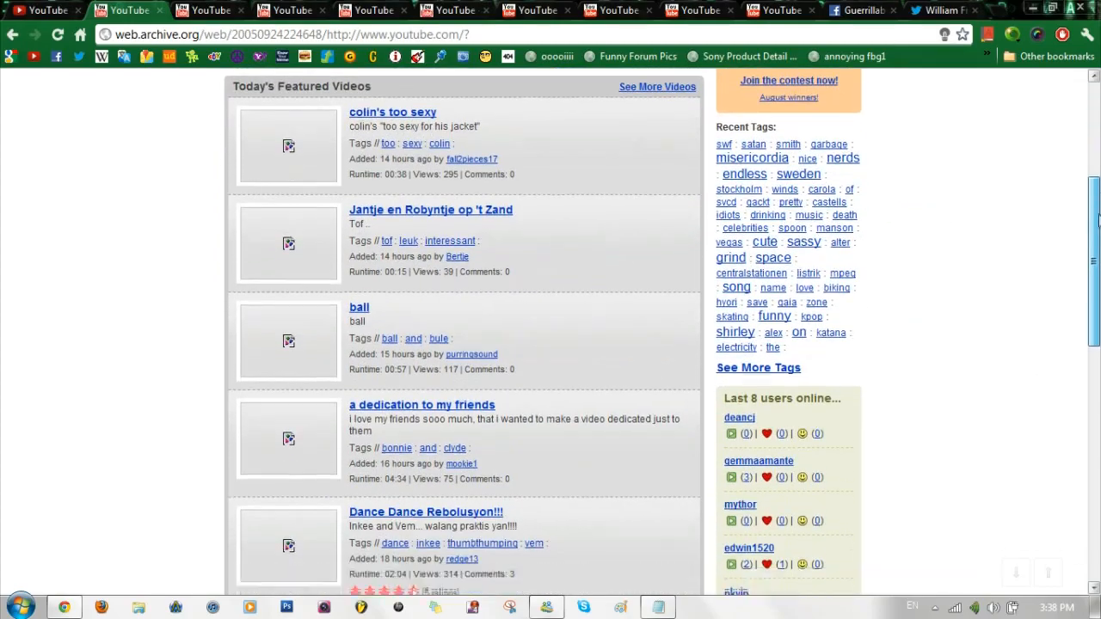
{"action": "scroll", "scroll_direction": "down", "scroll_amount": 3}
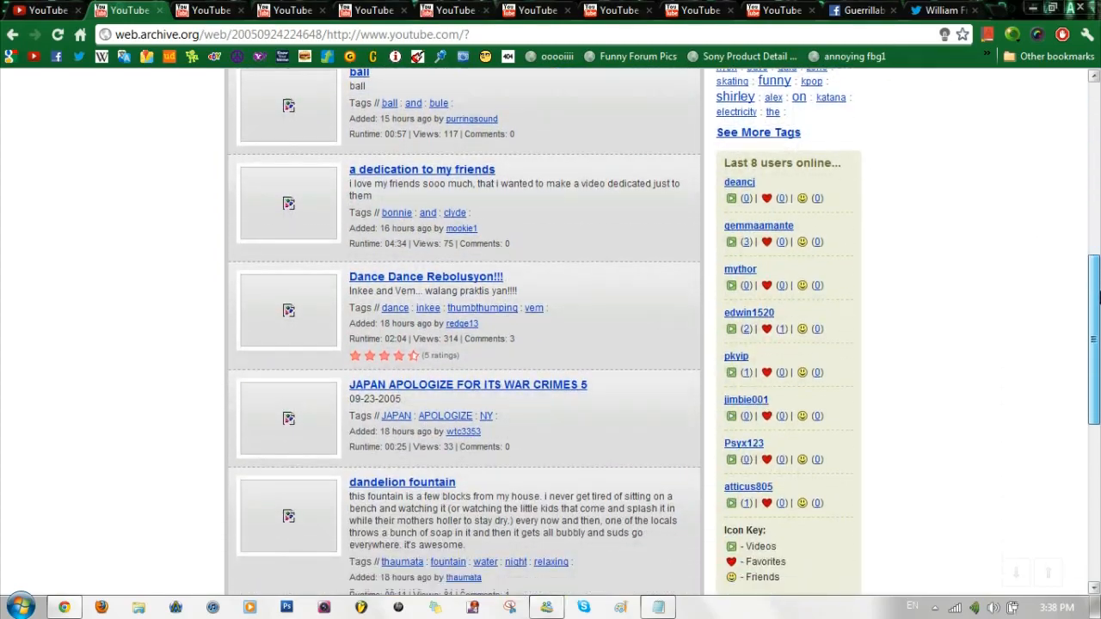
{"action": "scroll", "scroll_direction": "down", "scroll_amount": 3}
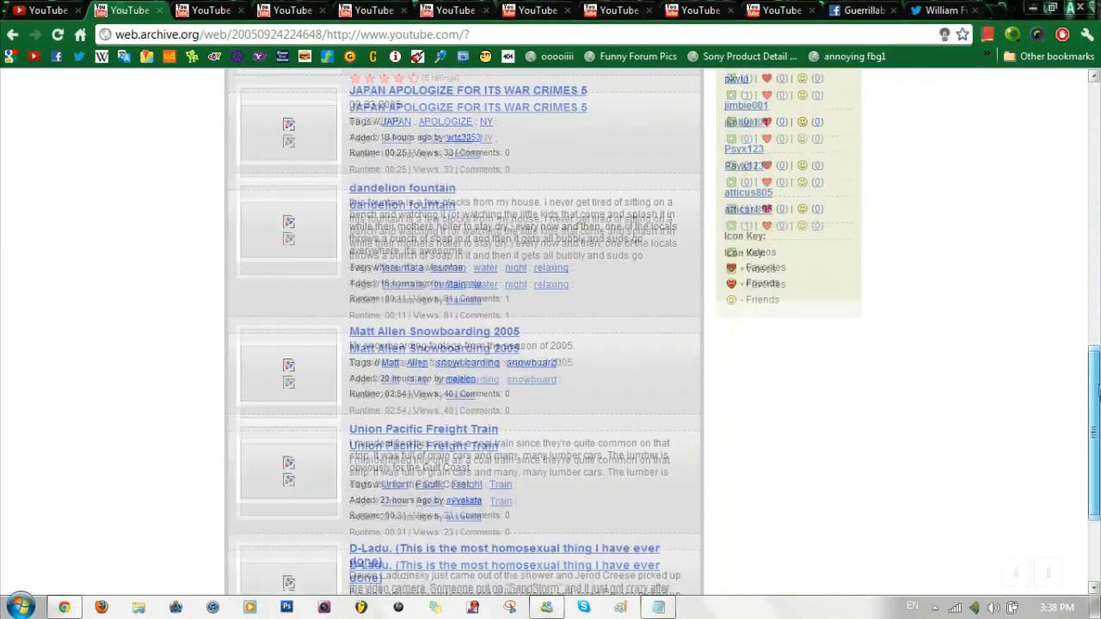
{"action": "scroll", "scroll_direction": "down", "scroll_amount": 3}
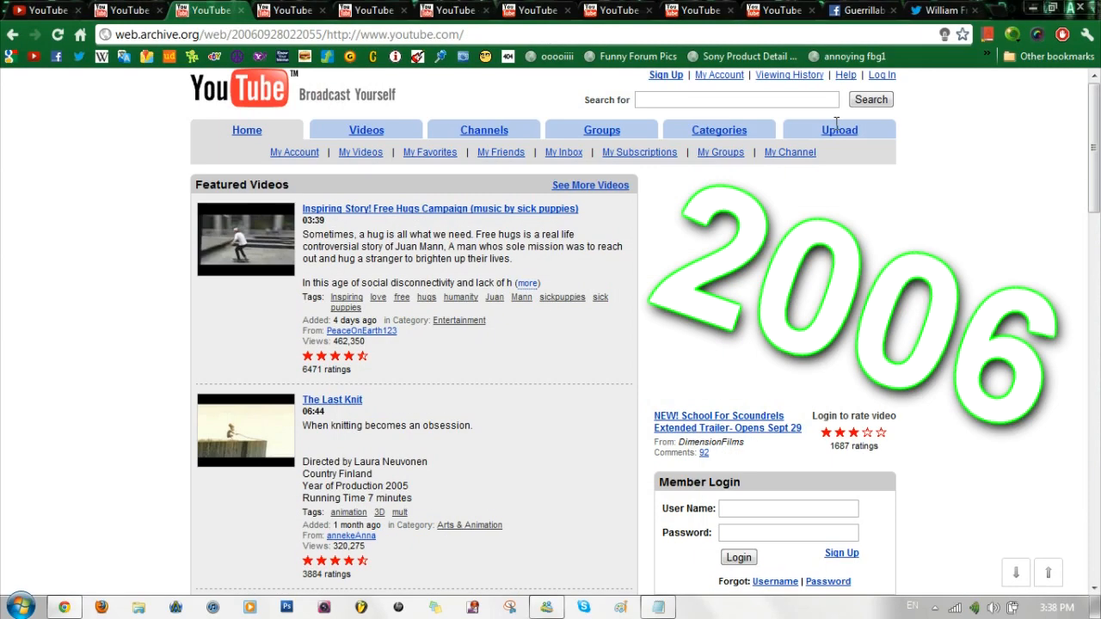
- Scroll the 2006 homepage and expand the Backspace ~ FLOAT ~ video description
{"action": "scroll", "scroll_direction": "down", "scroll_amount": 3}
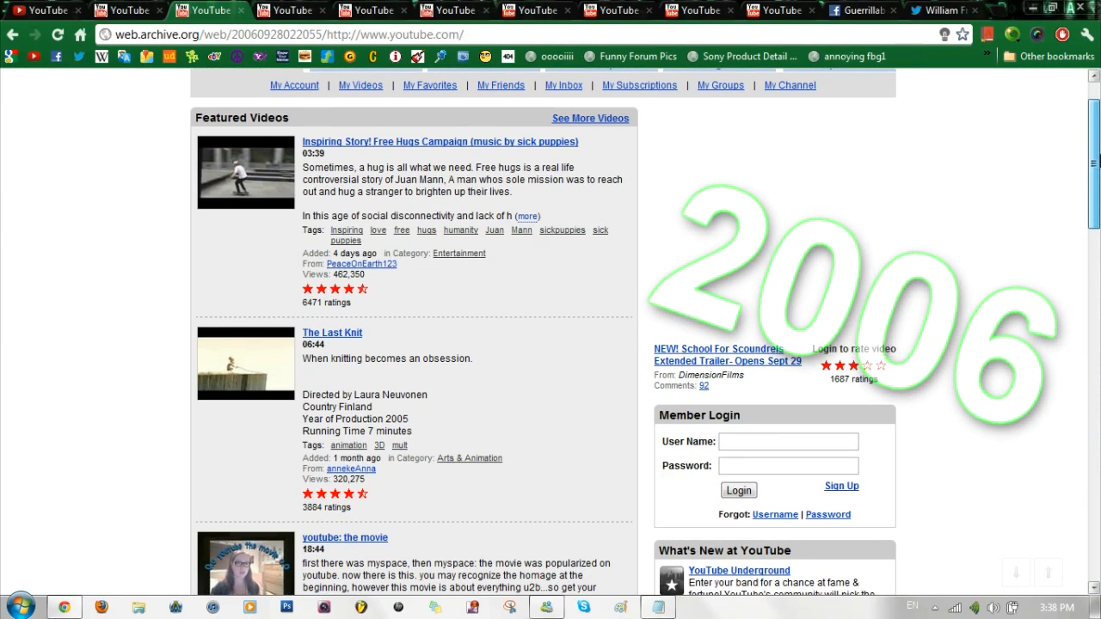
{"action": "scroll", "scroll_direction": "down", "scroll_amount": 3}
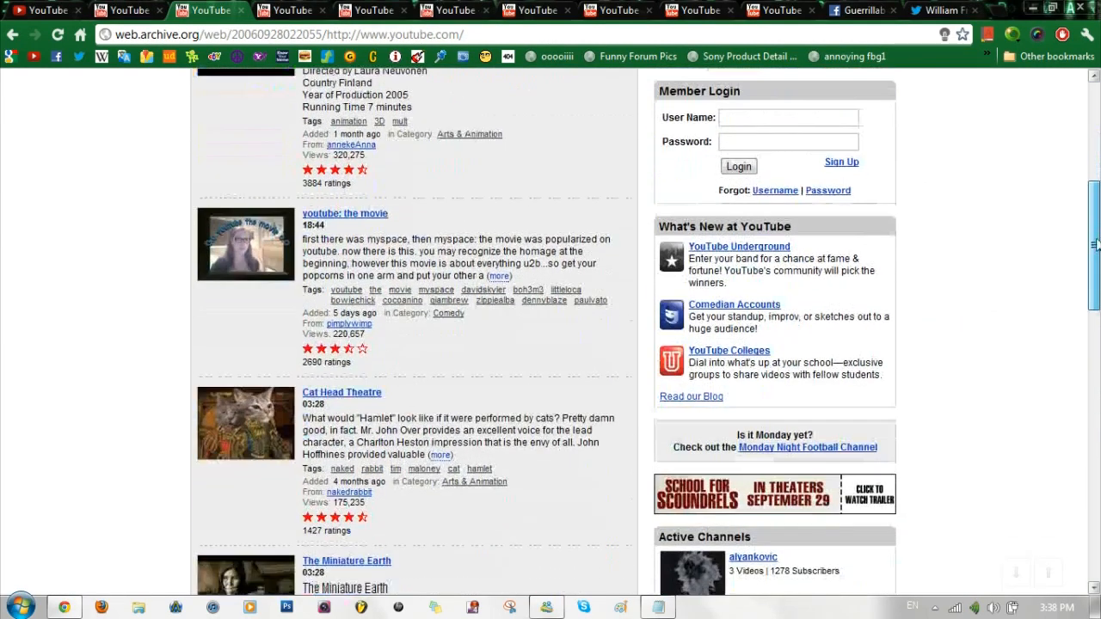
{"action": "scroll", "scroll_direction": "down", "scroll_amount": 3}
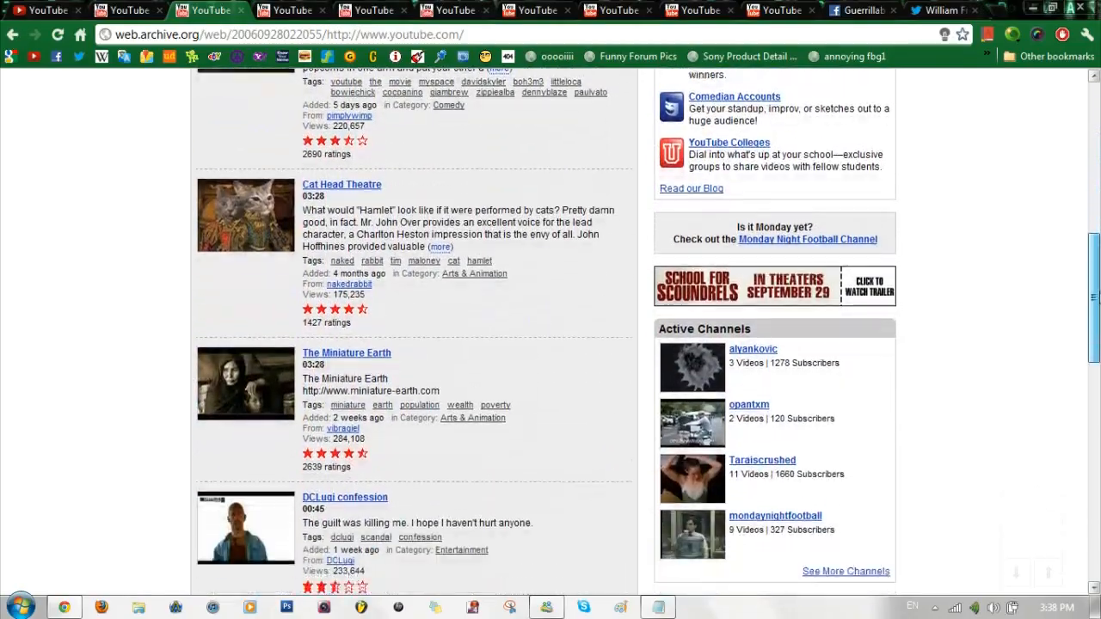
{"action": "scroll", "scroll_direction": "down", "scroll_amount": 3}
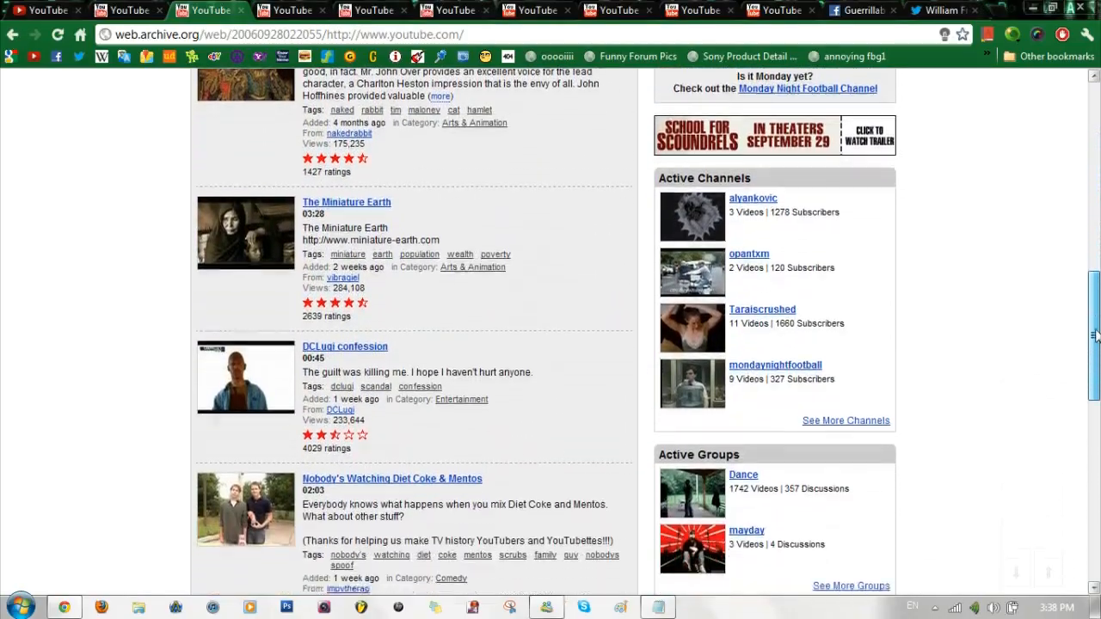
{"action": "scroll", "scroll_direction": "down", "scroll_amount": 3}
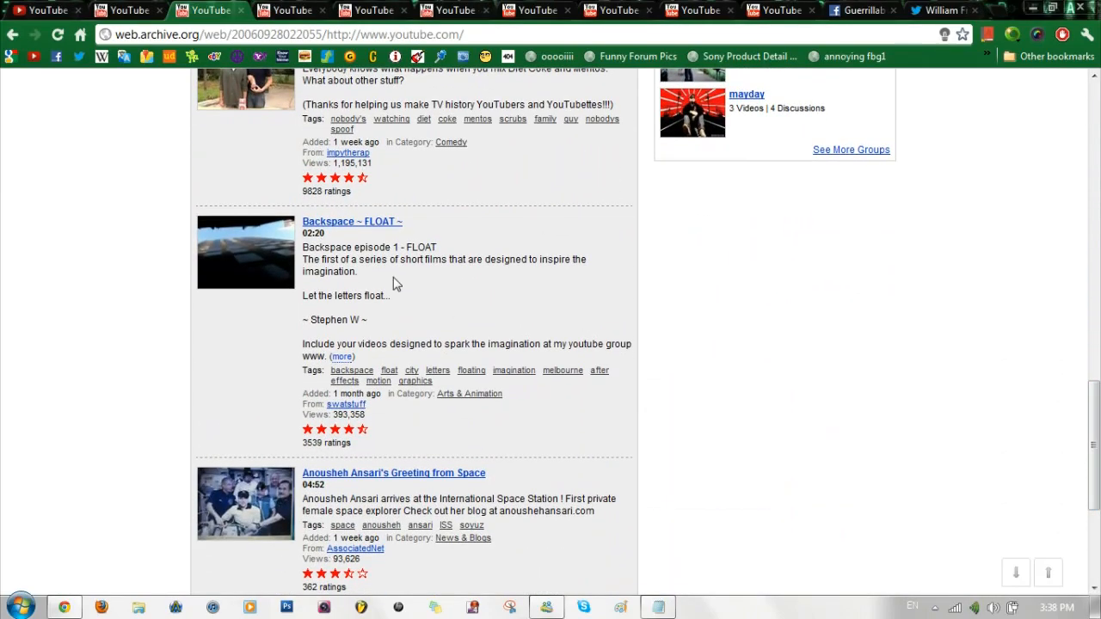
{"action": "left_click", "coordinate": [342, 356]}
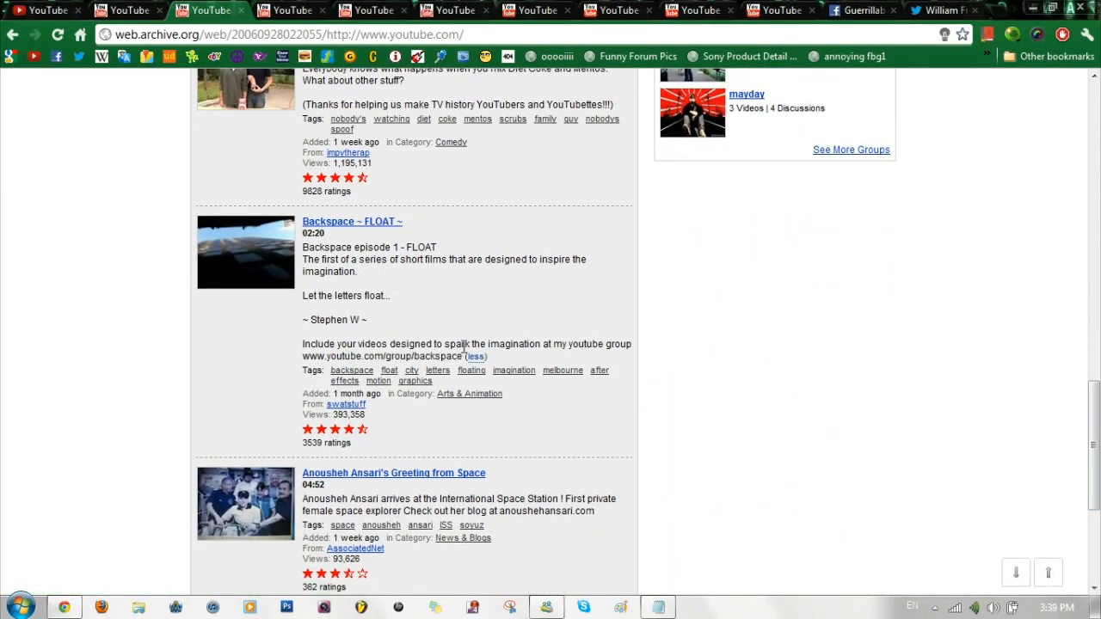
- Scroll further and expand the Free Hugs Campaign video description
{"action": "scroll", "scroll_direction": "down", "scroll_amount": 3}
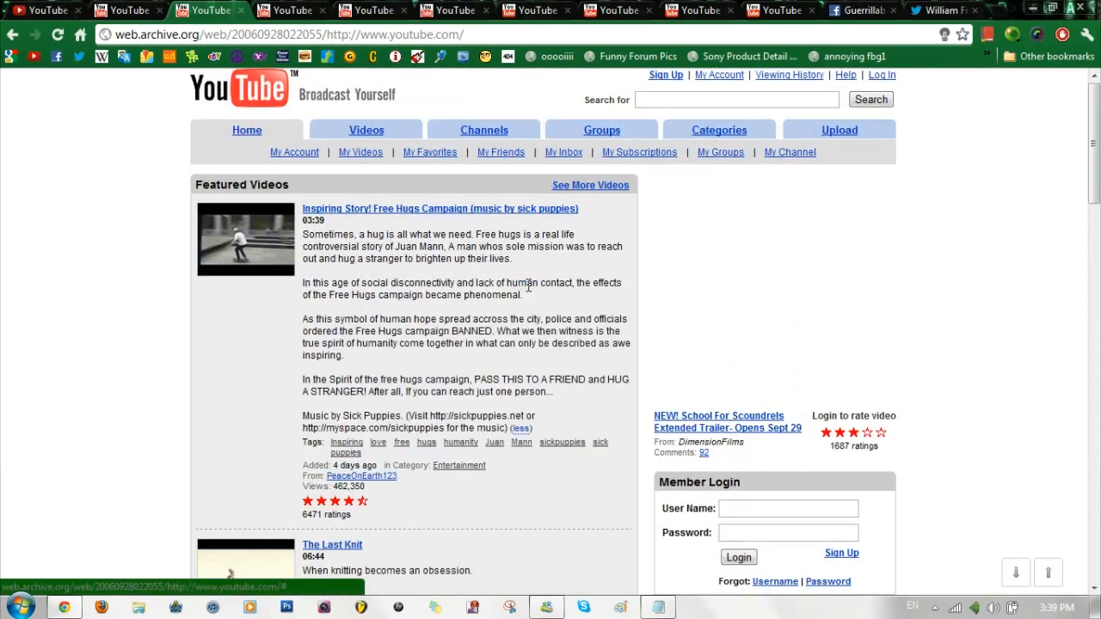
{"action": "scroll", "scroll_direction": "down", "scroll_amount": 3}
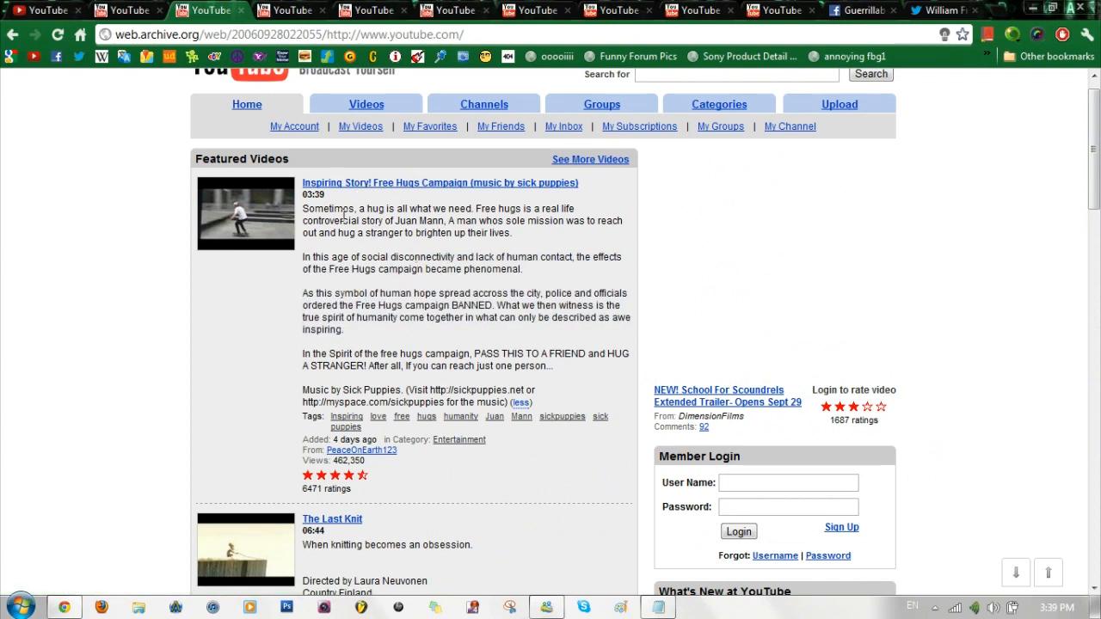
{"action": "left_click", "coordinate": [522, 402]}
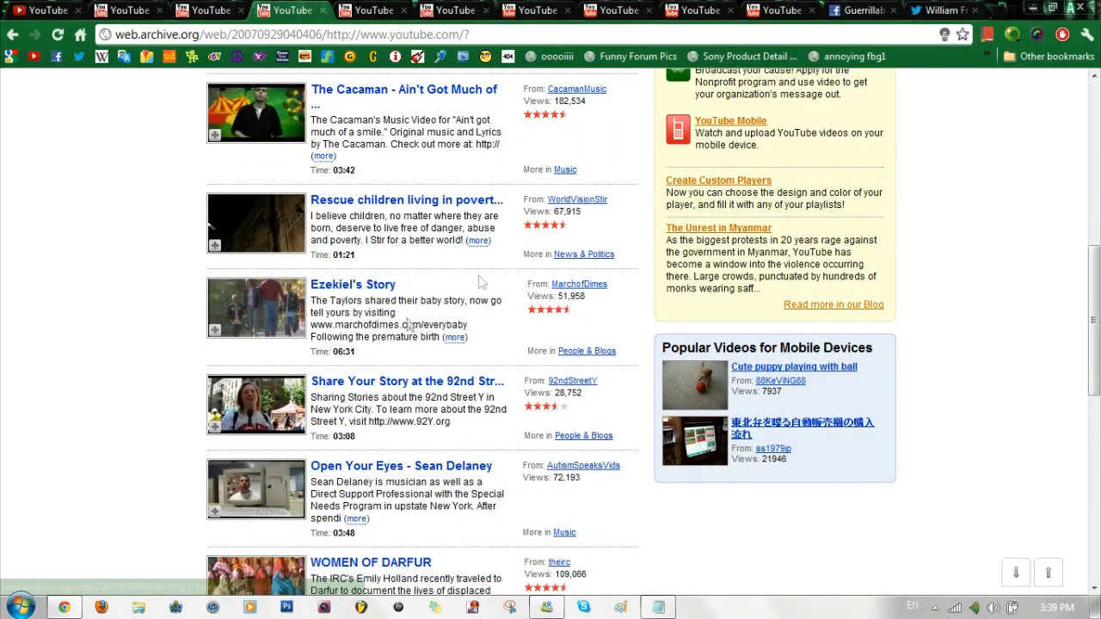
- Switch to the tab holding the 20081229 Wayback capture of youtube.com
{"action": "left_click", "coordinate": [479, 241]}
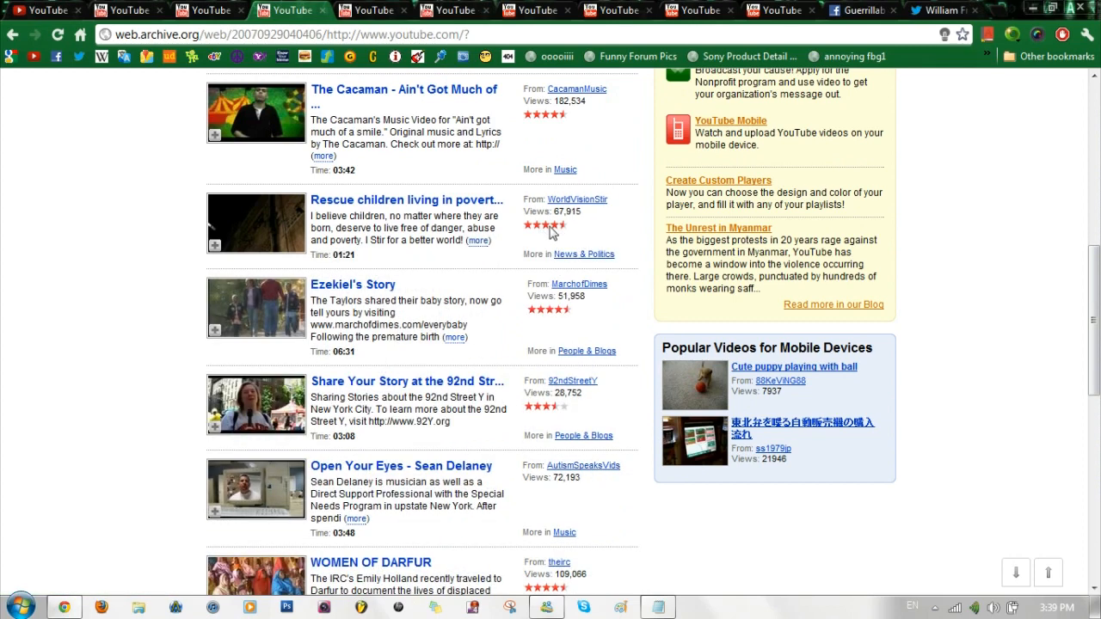
{"action": "mouse_move", "coordinate": [587, 120]}
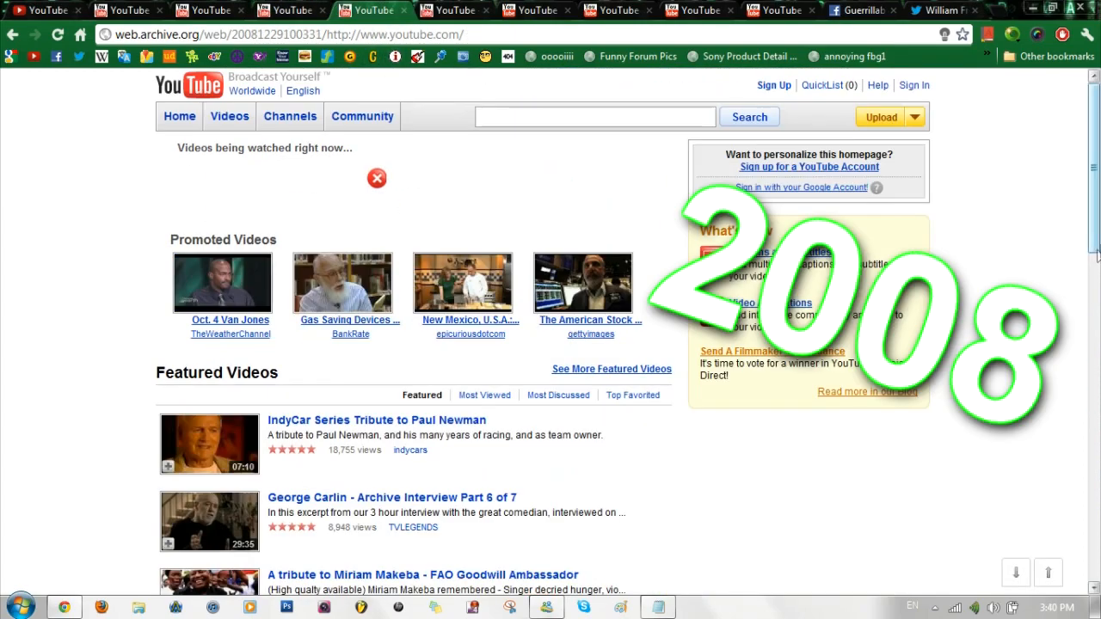
{"action": "scroll", "scroll_direction": "down", "scroll_amount": 3}
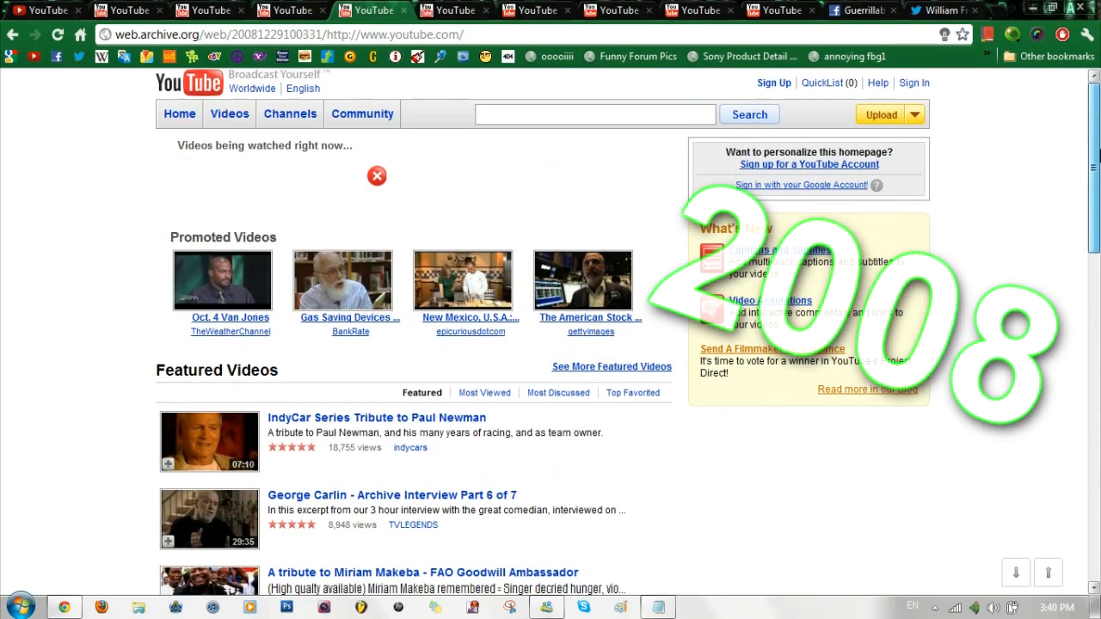
{"action": "scroll", "scroll_direction": "down", "scroll_amount": 3}
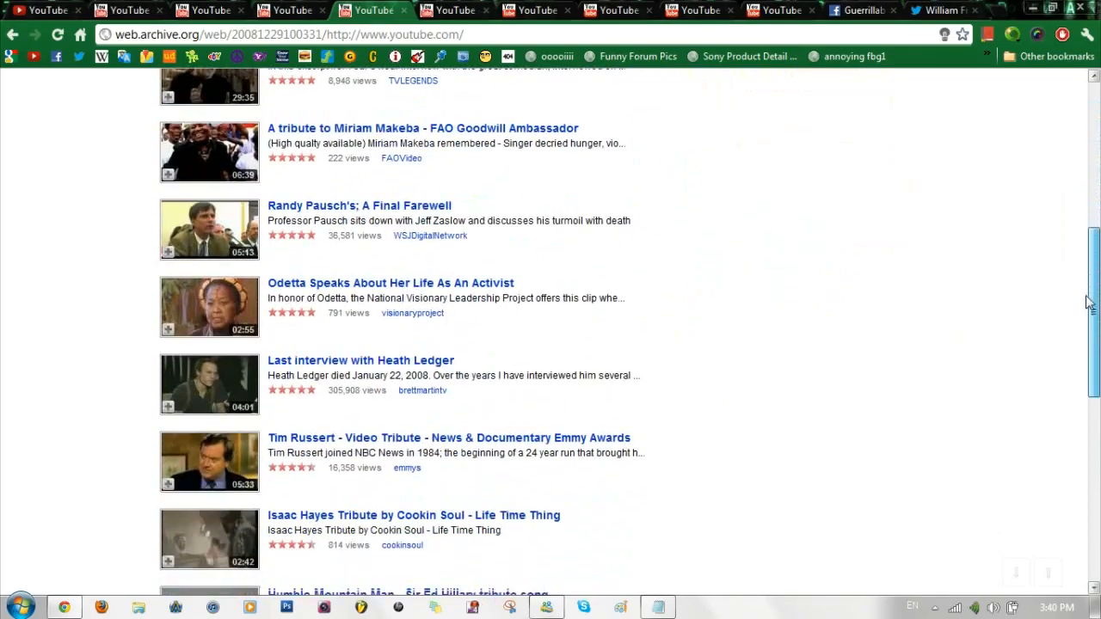
{"action": "scroll", "scroll_direction": "up", "scroll_amount": 3}
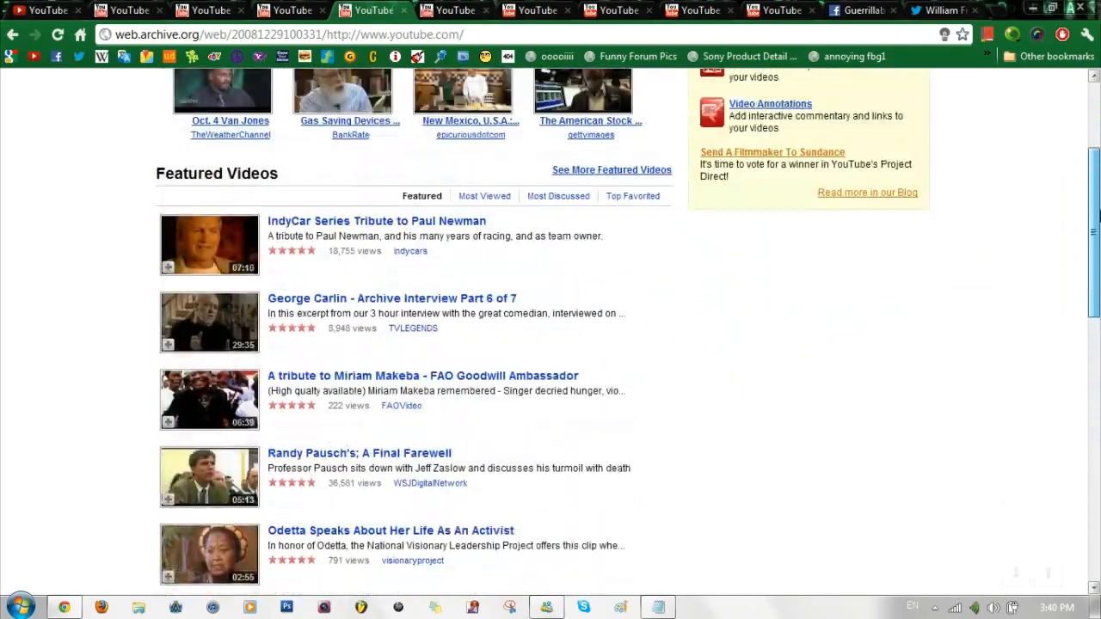
{"action": "scroll", "scroll_direction": "down", "scroll_amount": 3}
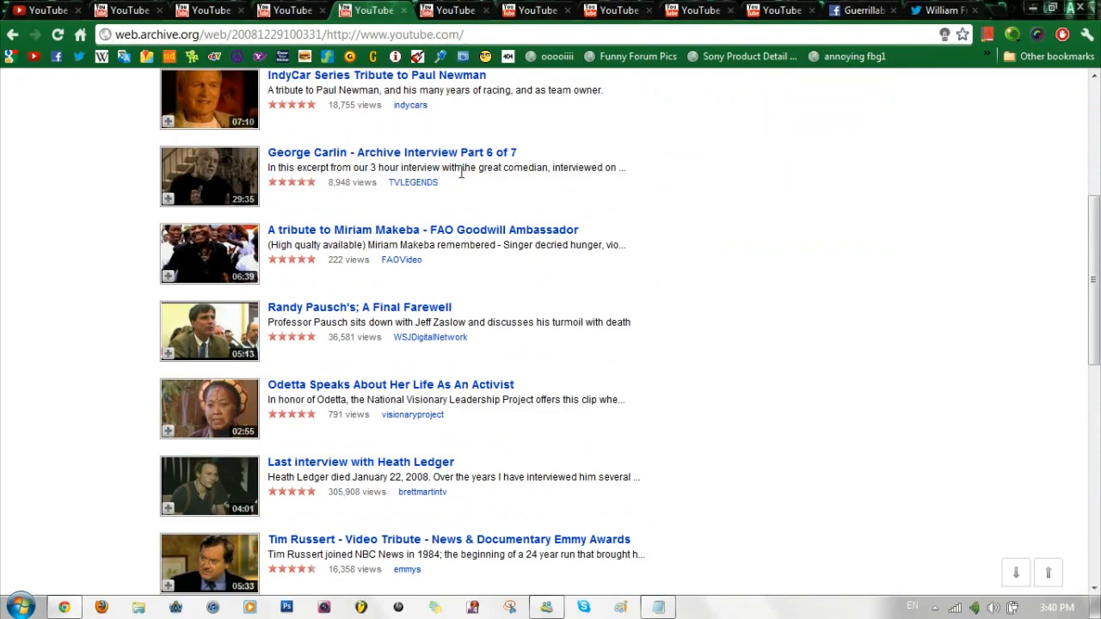
{"action": "scroll", "scroll_direction": "down", "scroll_amount": 3}
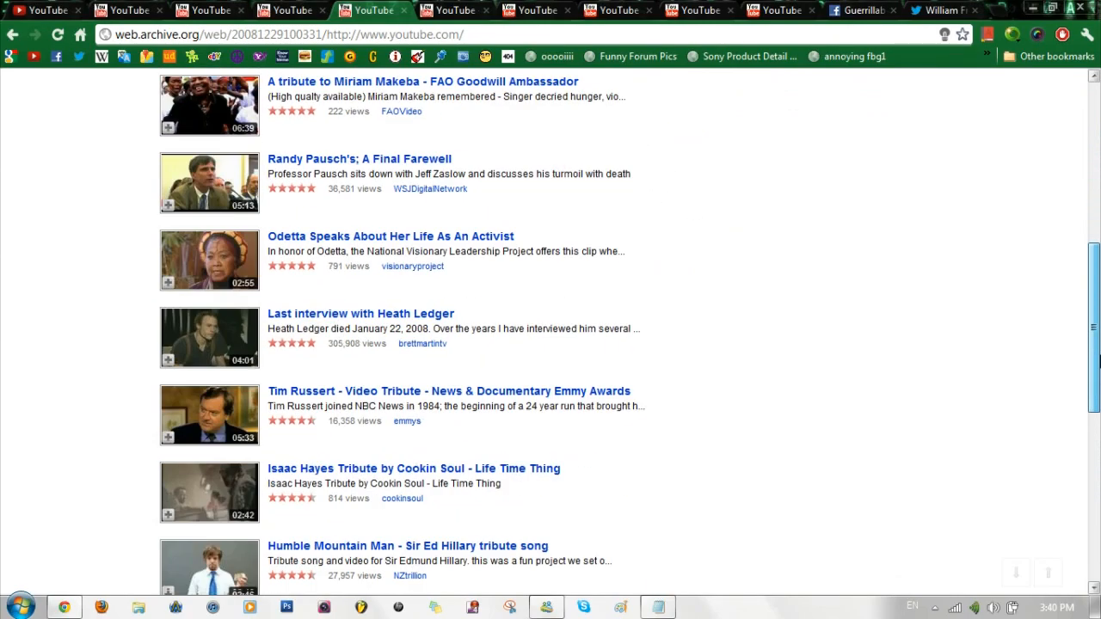
{"action": "scroll", "scroll_direction": "down", "scroll_amount": 3}
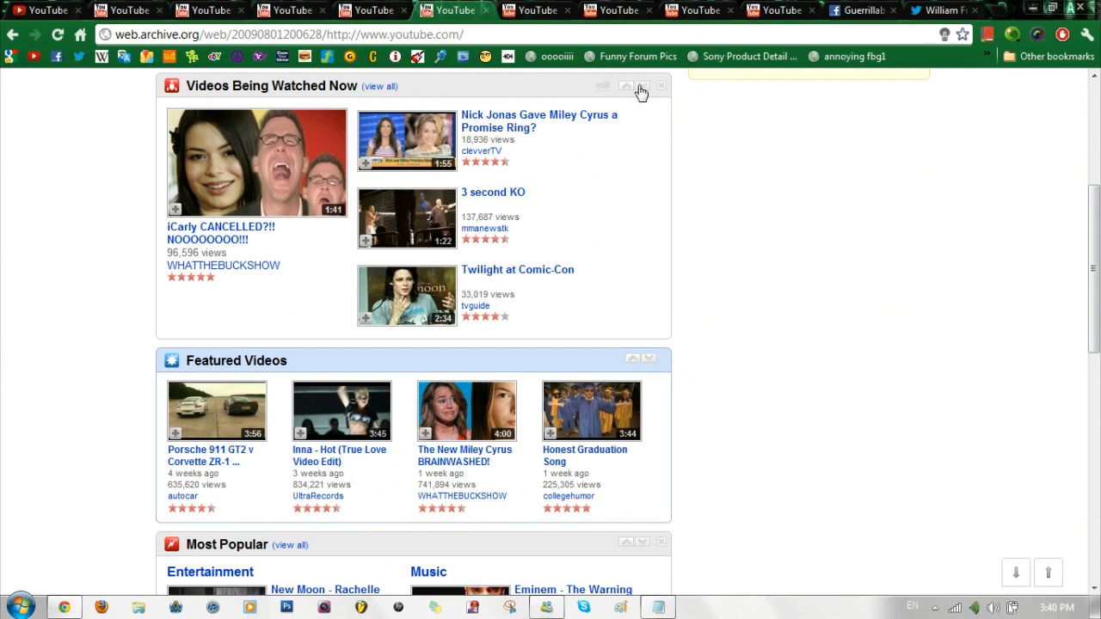
{"action": "mouse_move", "coordinate": [631, 90]}
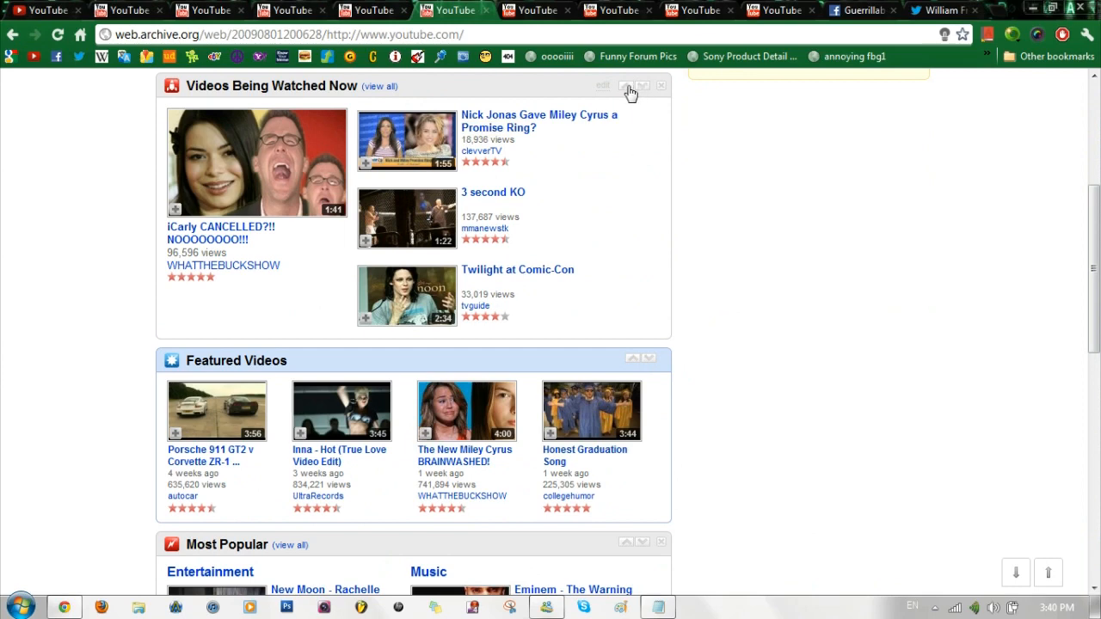
{"action": "mouse_move", "coordinate": [644, 92]}
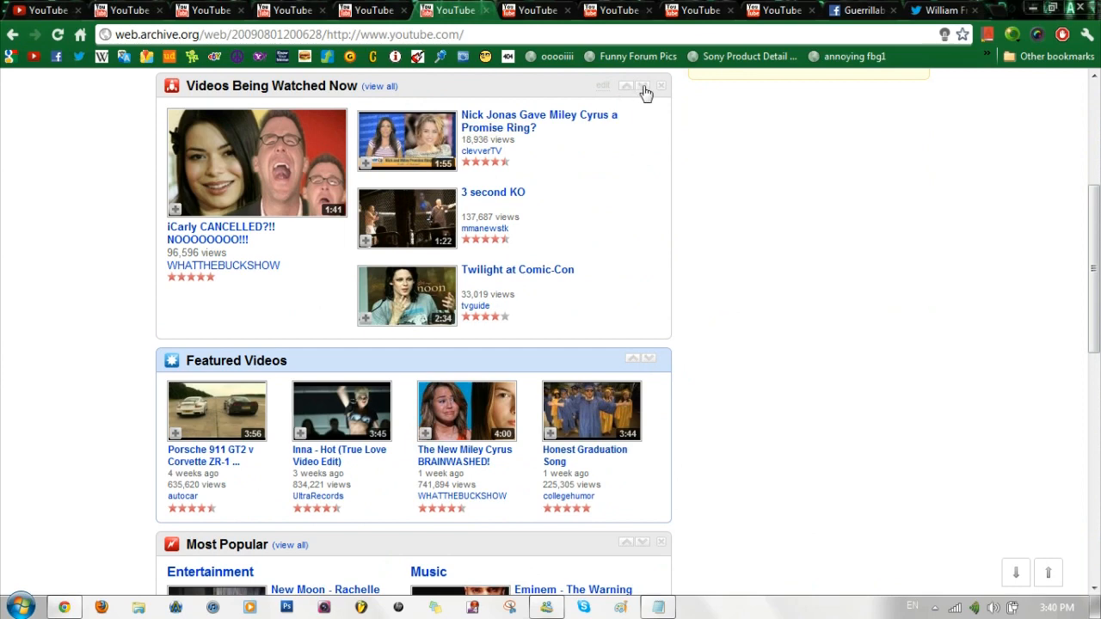
{"action": "mouse_move", "coordinate": [632, 129]}
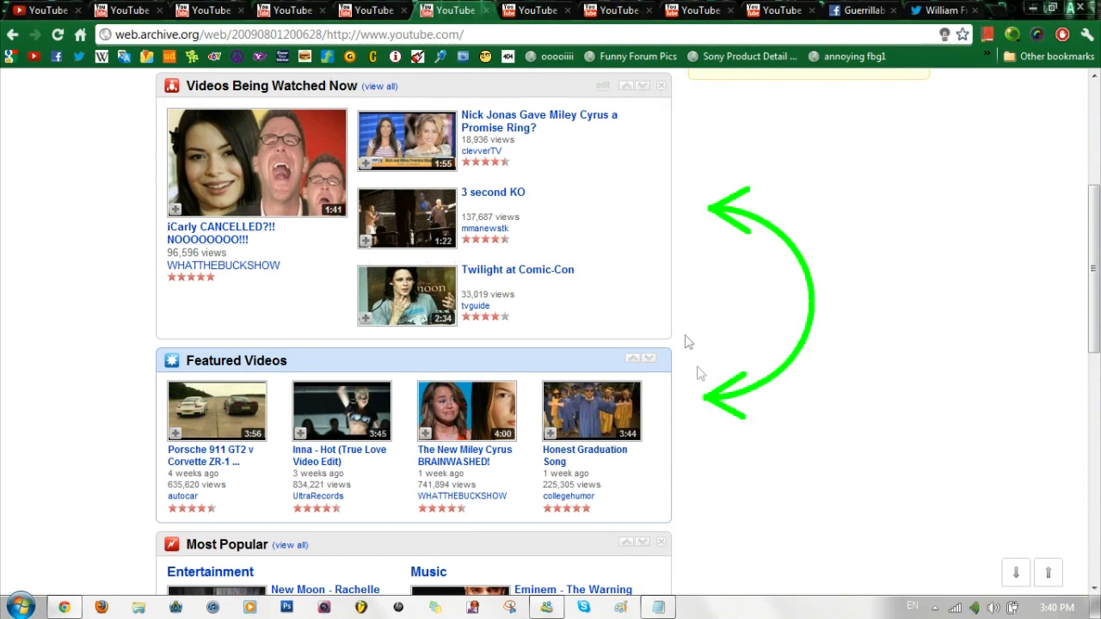
- Scroll the August 2009 capture past Most Popular to the footer, then return to the 2005 tab
{"action": "scroll", "scroll_direction": "down", "scroll_amount": 3}
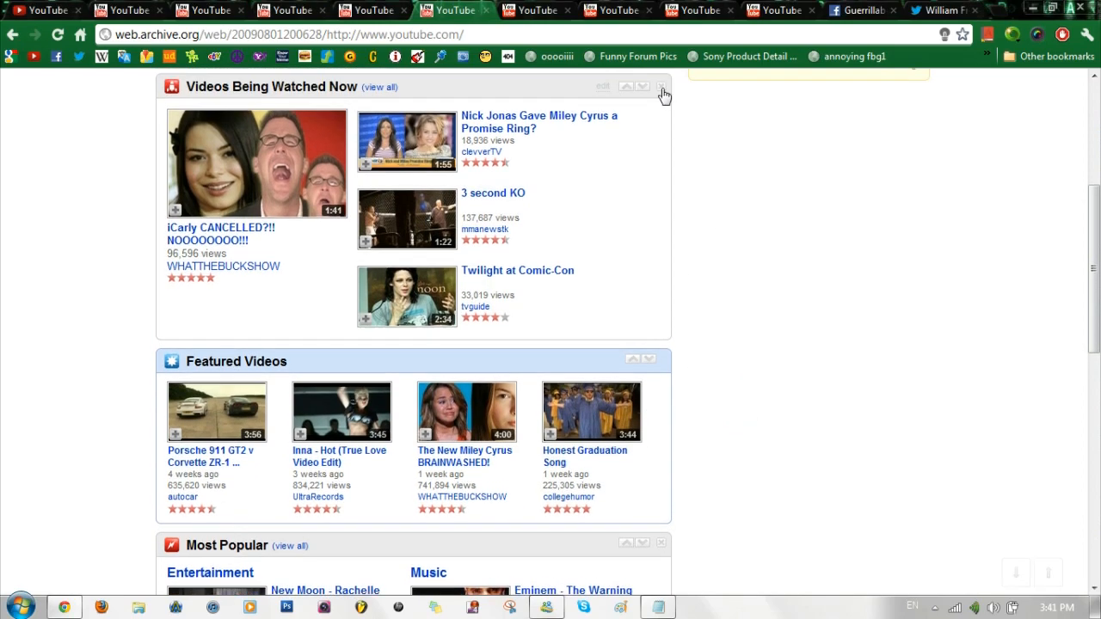
{"action": "scroll", "scroll_direction": "down", "scroll_amount": 3}
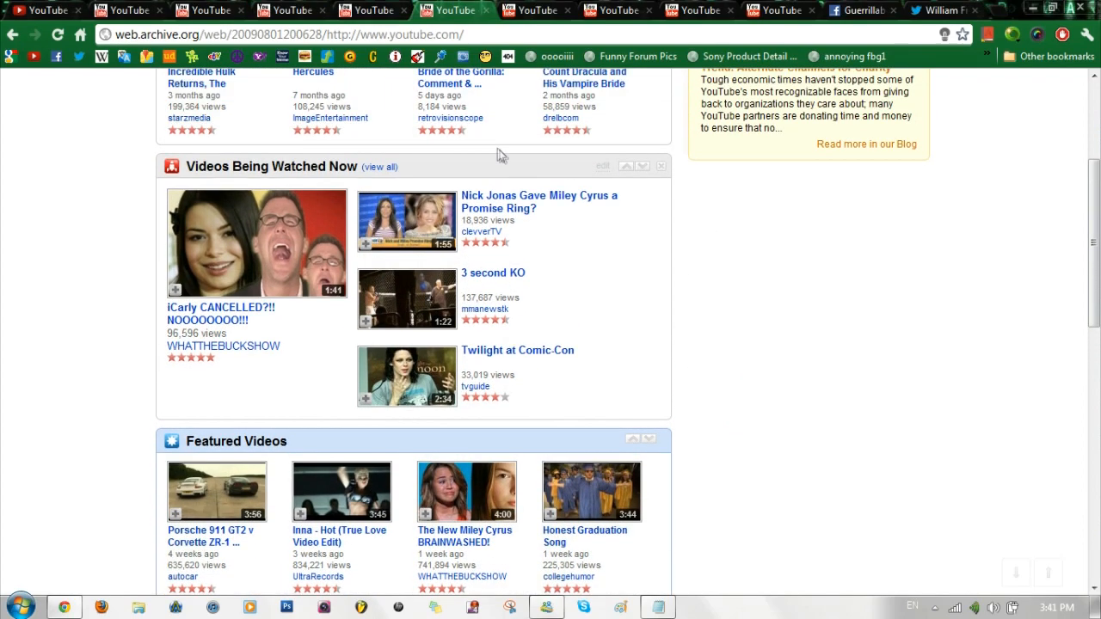
{"action": "scroll", "scroll_direction": "down", "scroll_amount": 3}
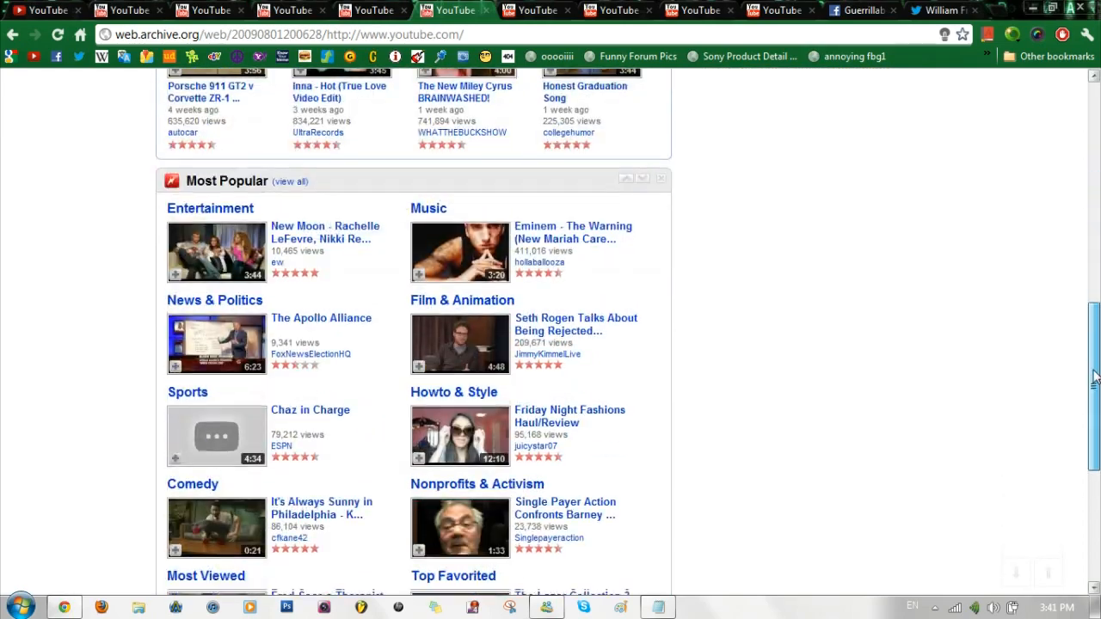
{"action": "scroll", "scroll_direction": "down", "scroll_amount": 3}
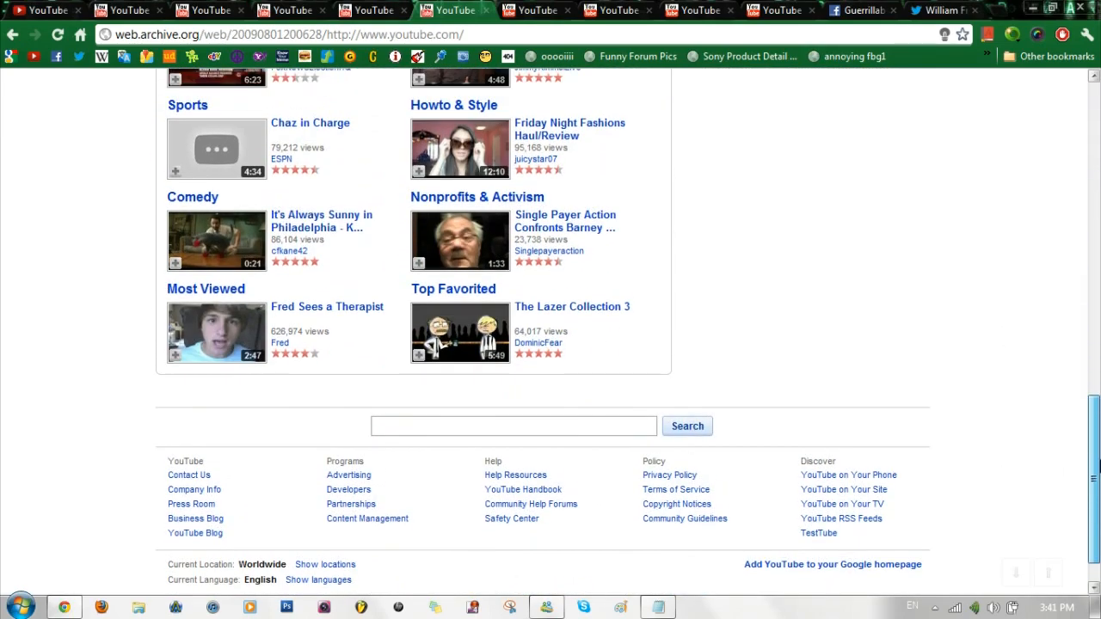
{"action": "left_click", "coordinate": [535, 10]}
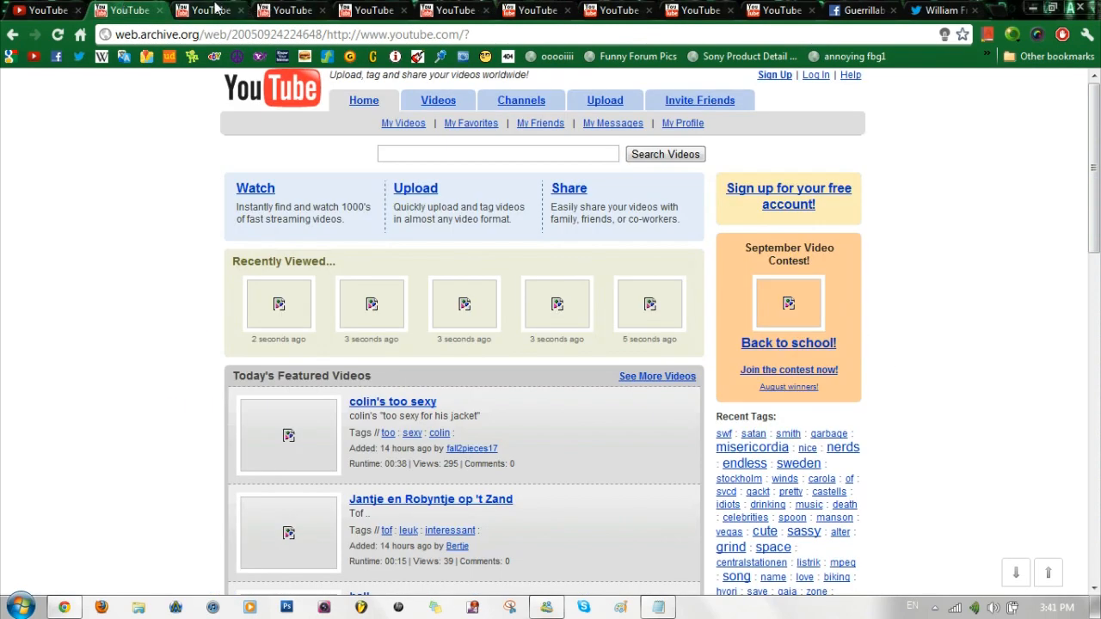
- Switch to the tab holding the 20100807 Wayback capture of youtube.com
{"action": "left_click", "coordinate": [209, 9]}
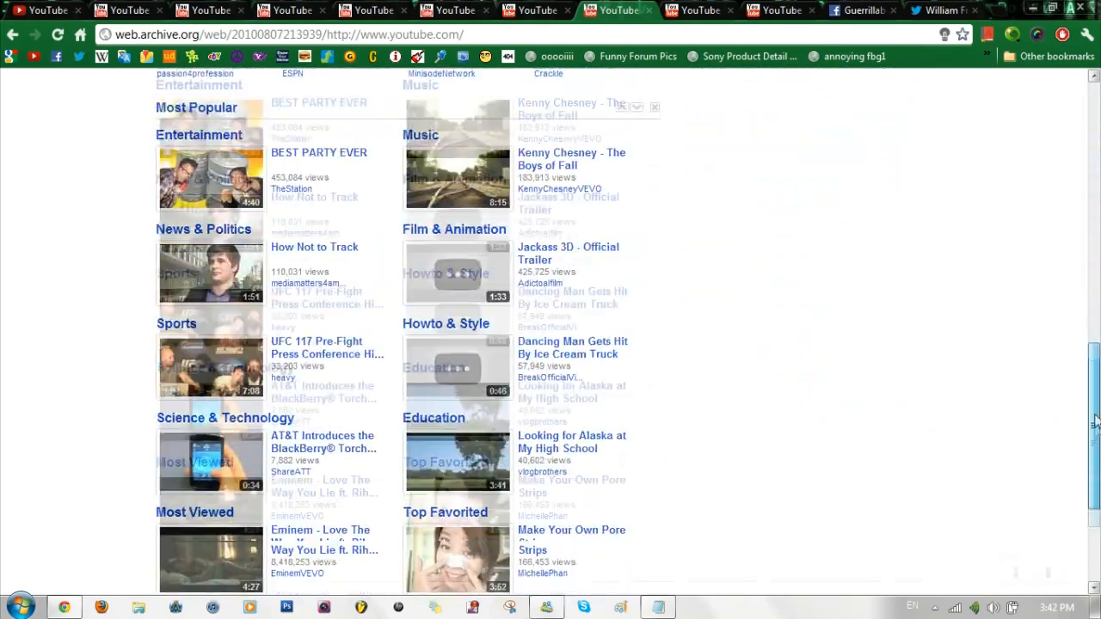
{"action": "scroll", "scroll_direction": "down", "scroll_amount": 3}
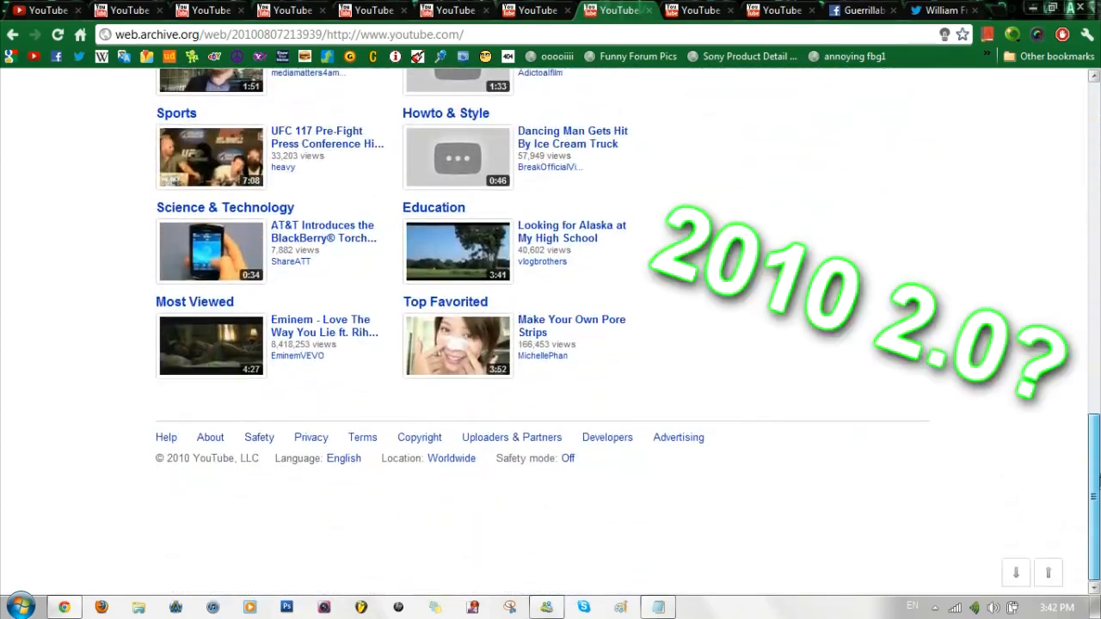
{"action": "scroll", "scroll_direction": "up", "scroll_amount": 3}
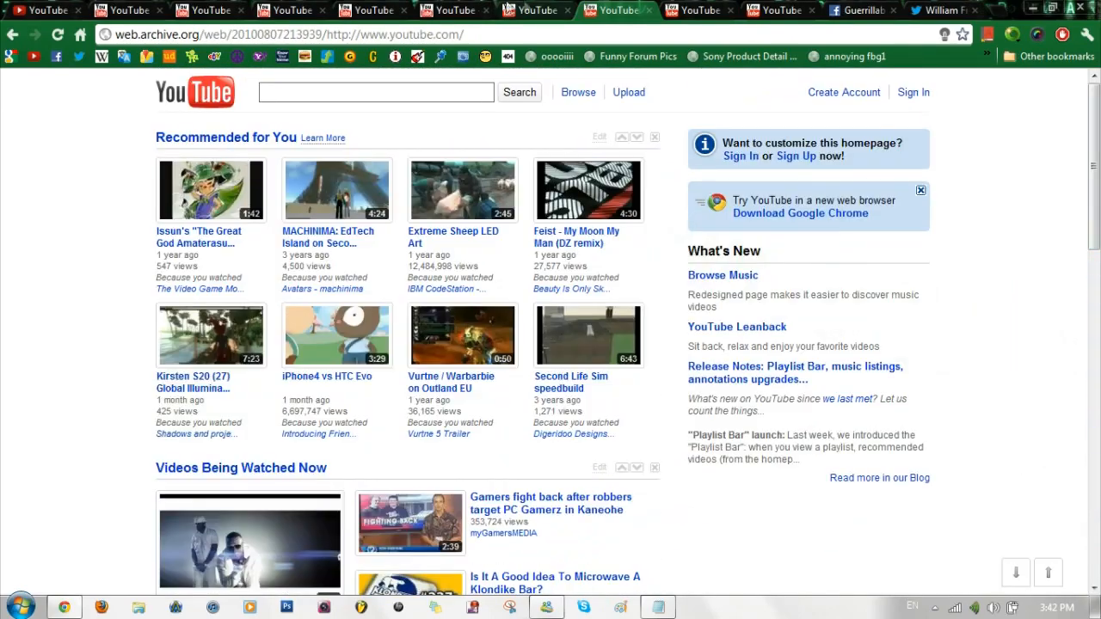
{"action": "left_click", "coordinate": [533, 10]}
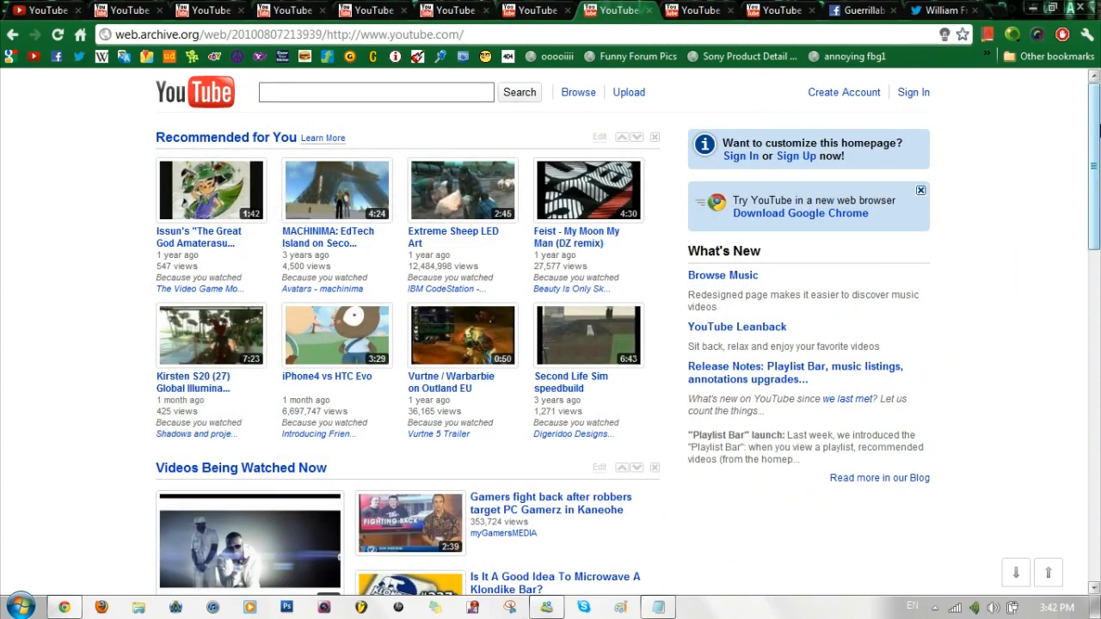
{"action": "scroll", "scroll_direction": "down", "scroll_amount": 3}
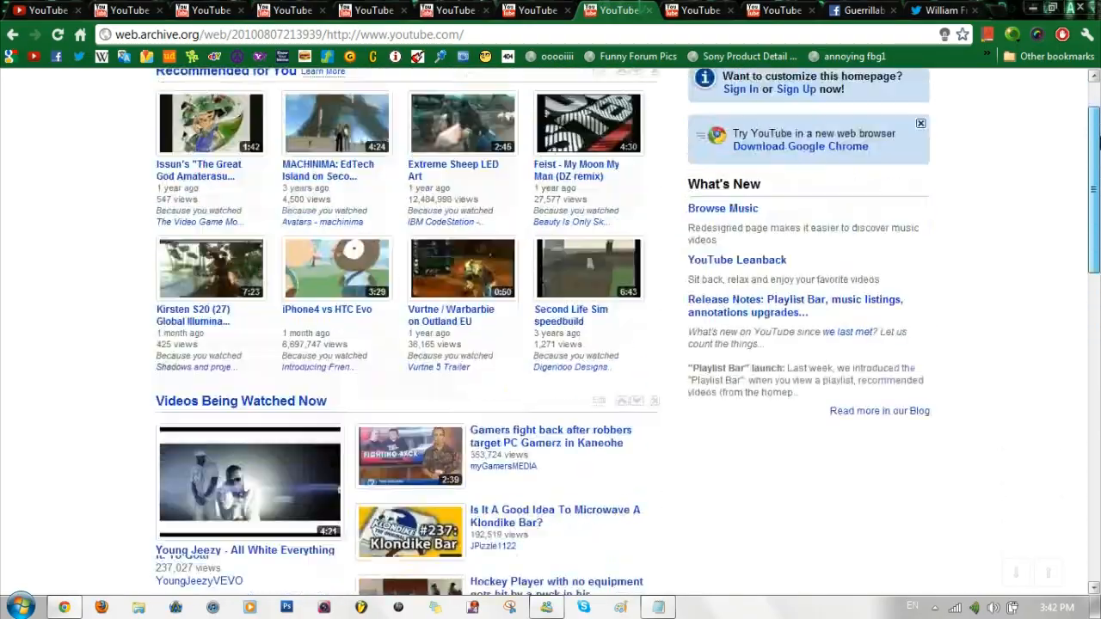
{"action": "scroll", "scroll_direction": "down", "scroll_amount": 3}
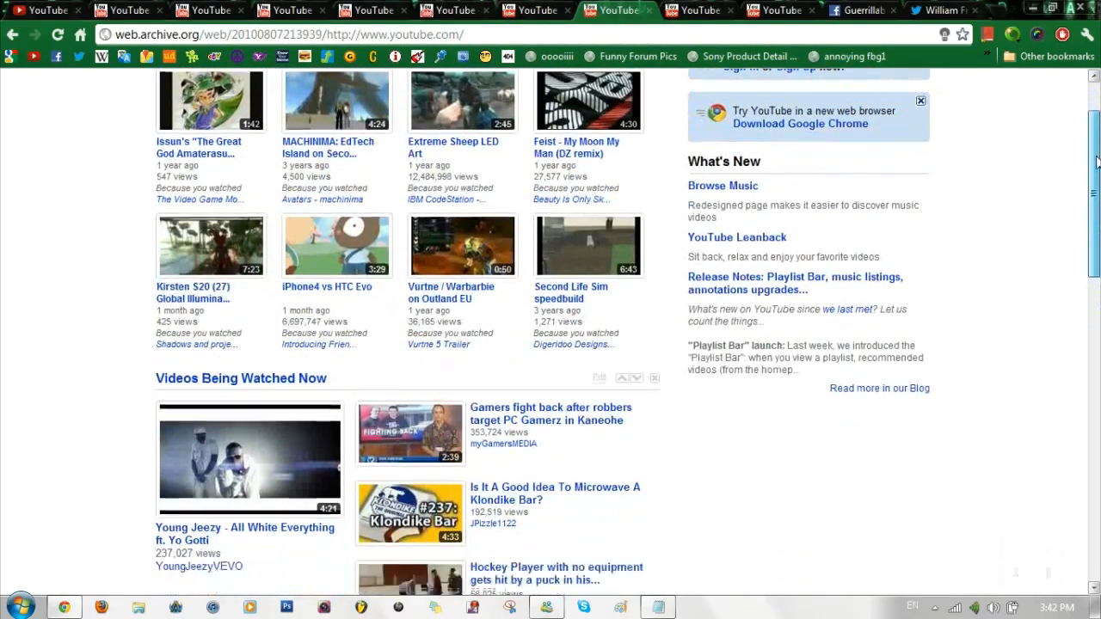
{"action": "scroll", "scroll_direction": "down", "scroll_amount": 3}
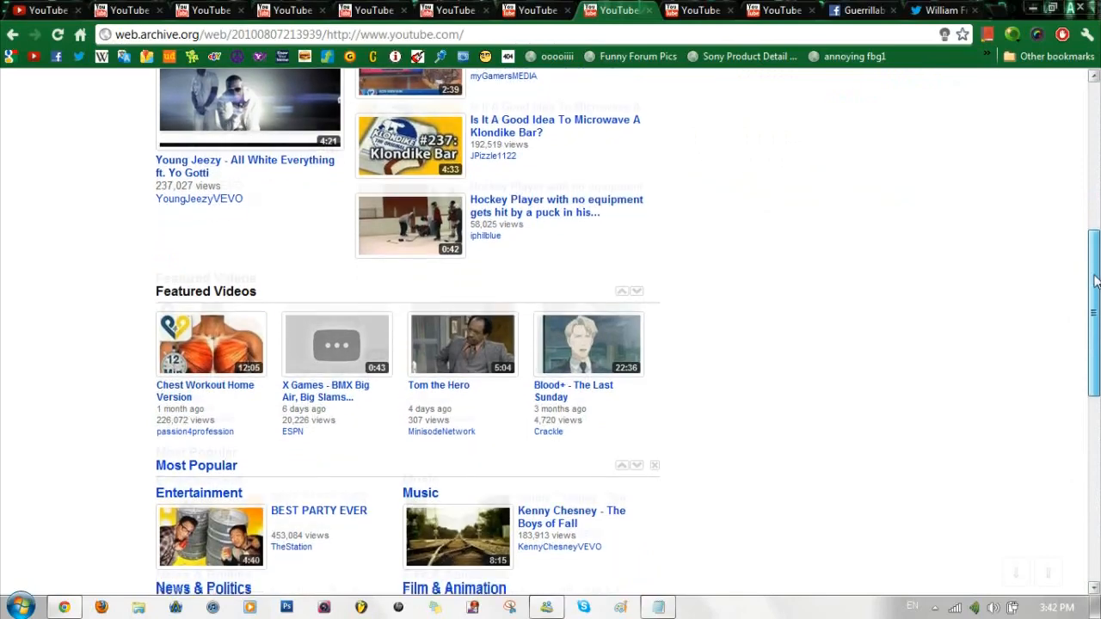
{"action": "scroll", "scroll_direction": "down", "scroll_amount": 3}
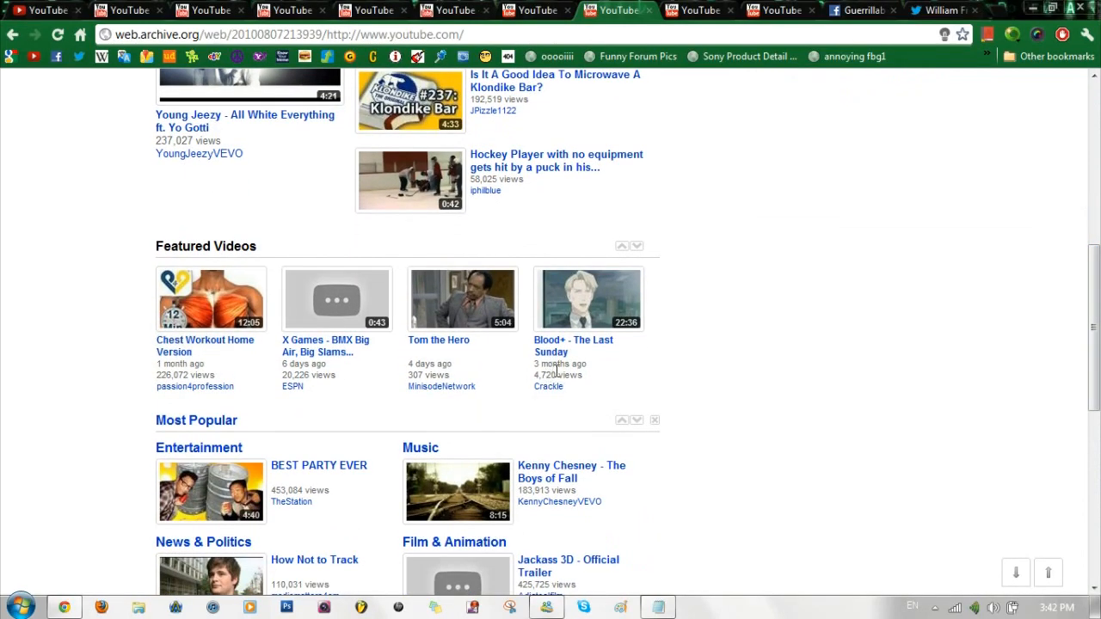
{"action": "mouse_move", "coordinate": [305, 370]}
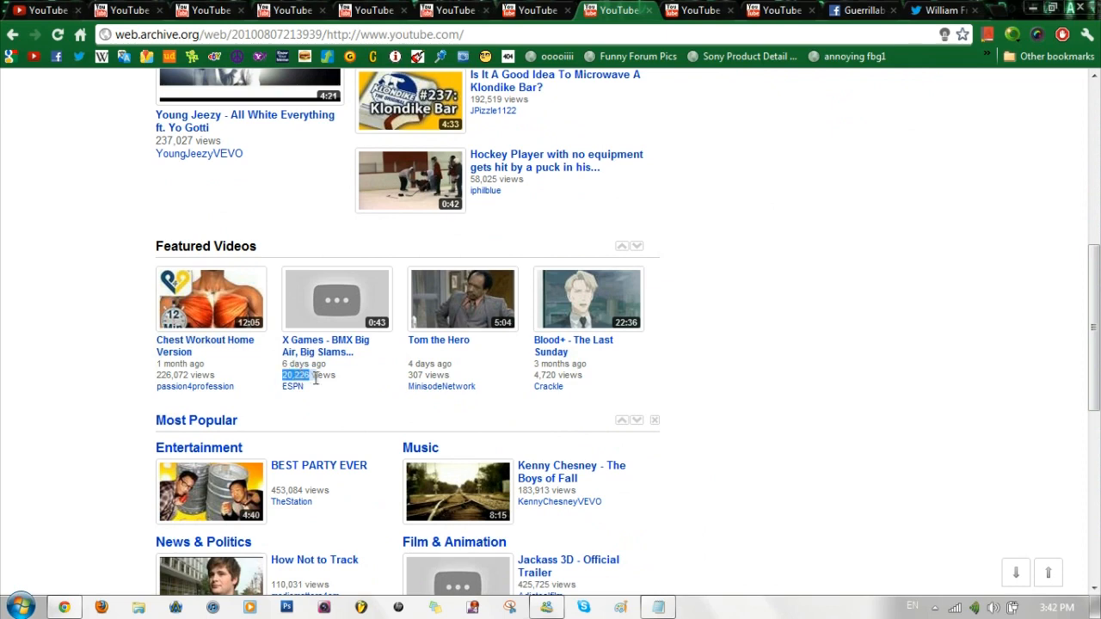
{"action": "scroll", "scroll_direction": "down", "scroll_amount": 3}
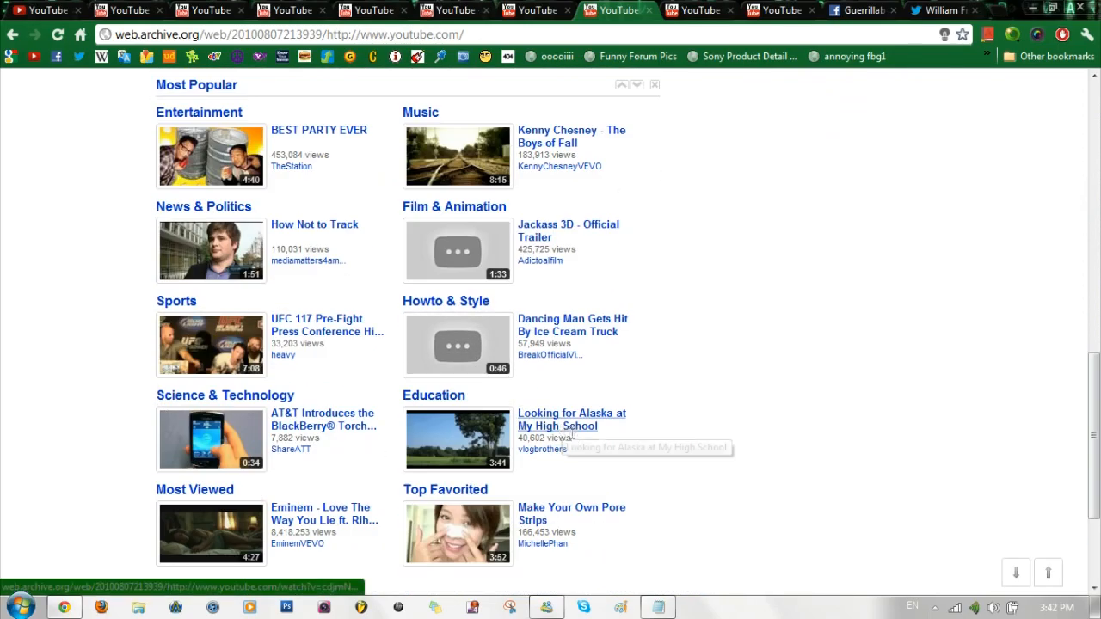
{"action": "scroll", "scroll_direction": "up", "scroll_amount": 3}
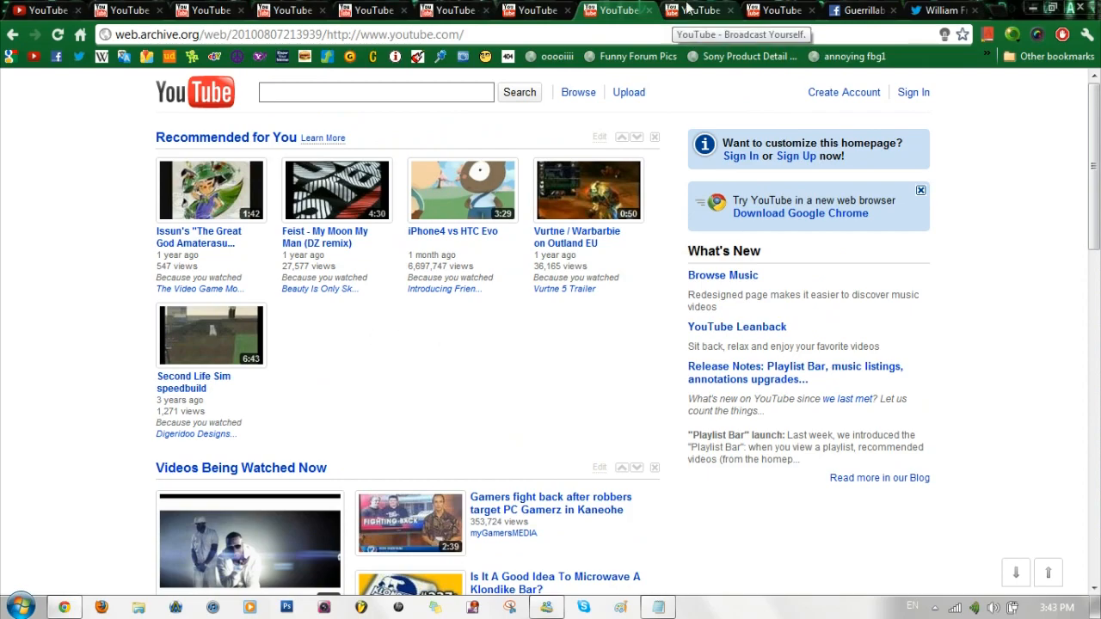
- Browse the December 2010 YouTube snapshot down toward its footer and back up
{"action": "left_click", "coordinate": [697, 9]}
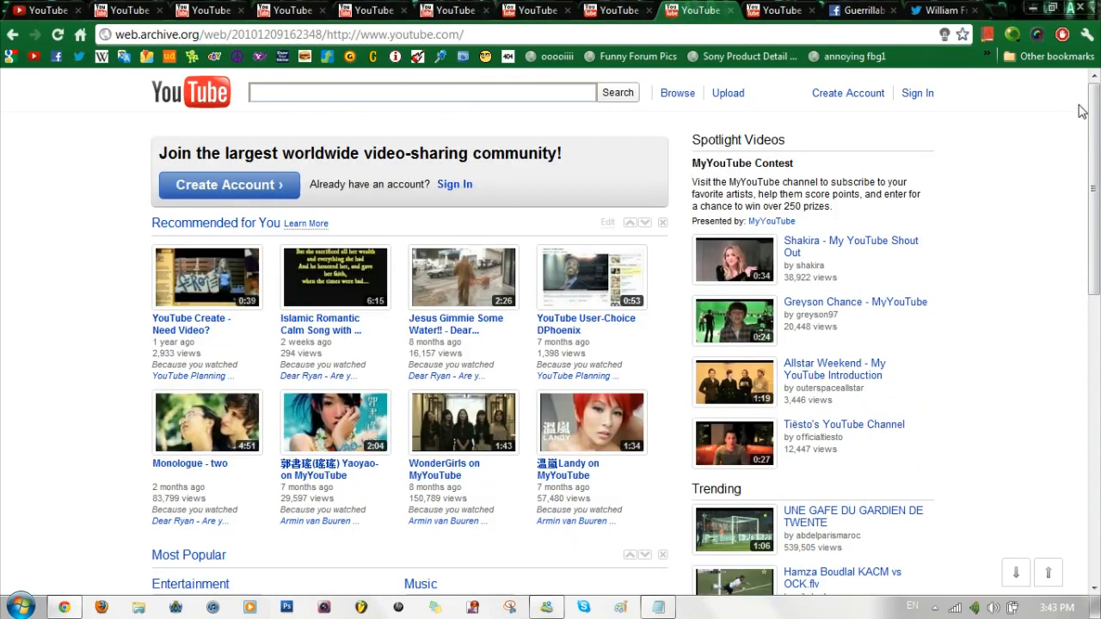
{"action": "scroll", "scroll_direction": "down", "scroll_amount": 3}
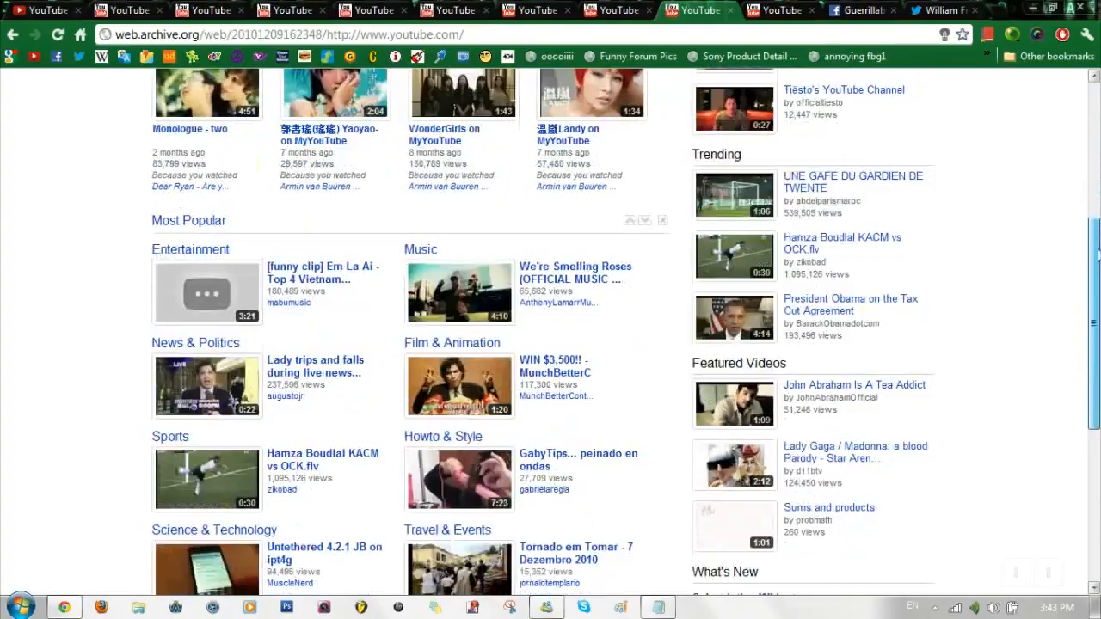
{"action": "scroll", "scroll_direction": "down", "scroll_amount": 3}
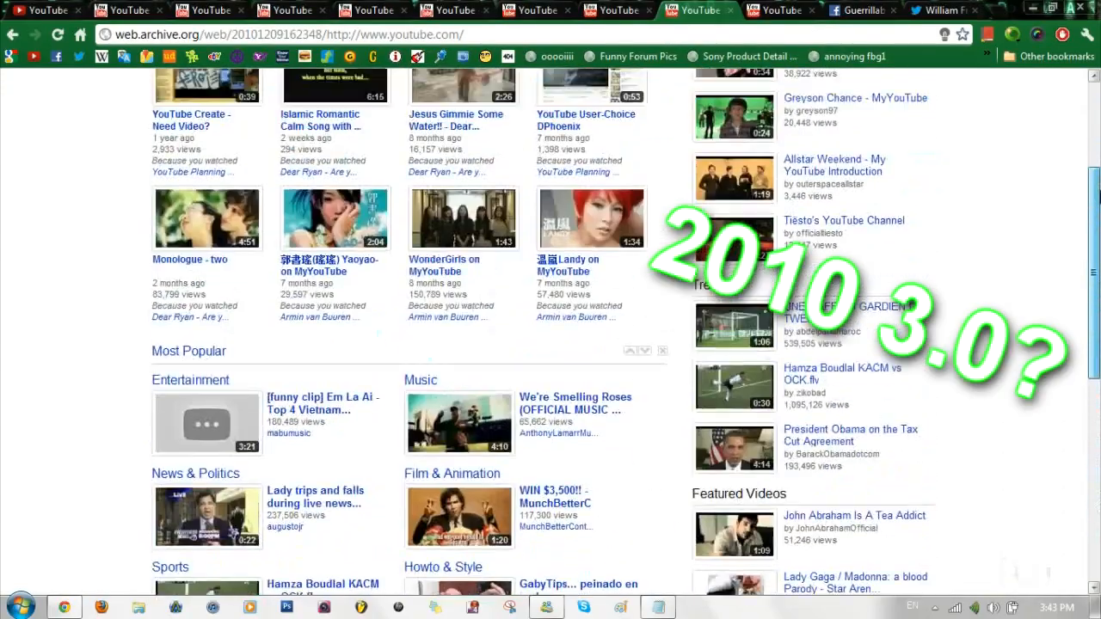
{"action": "scroll", "scroll_direction": "up", "scroll_amount": 3}
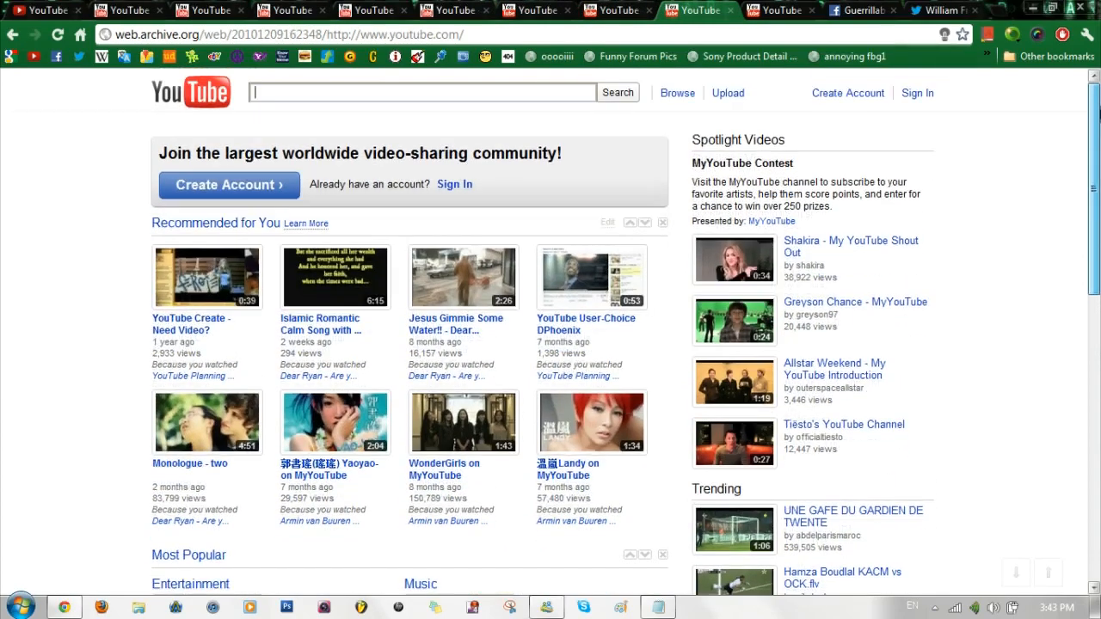
{"action": "scroll", "scroll_direction": "down", "scroll_amount": 3}
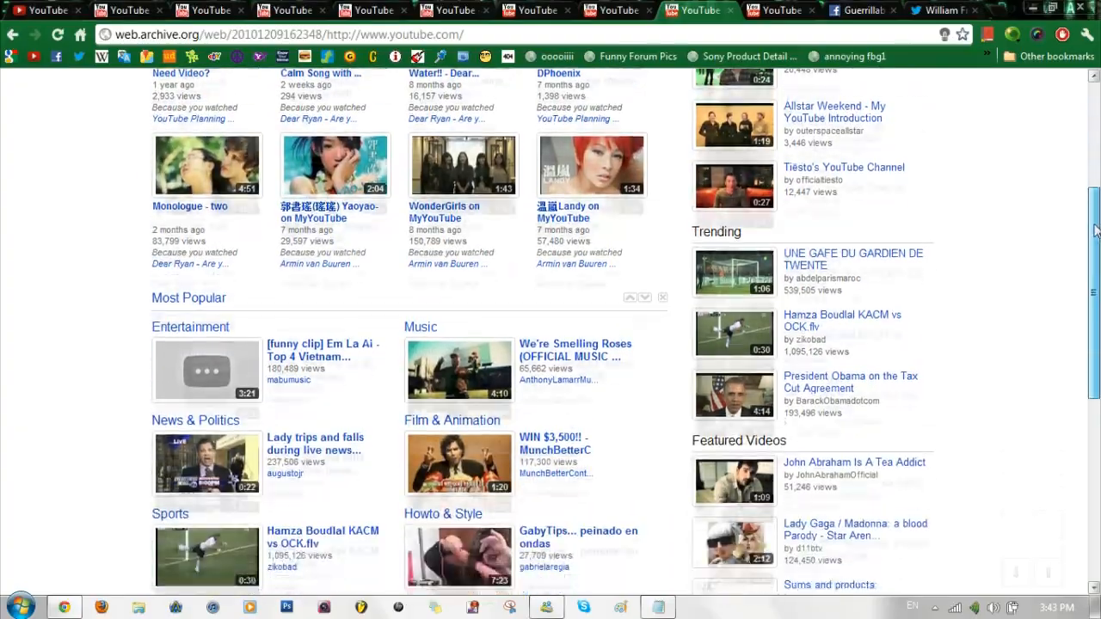
{"action": "scroll", "scroll_direction": "down", "scroll_amount": 3}
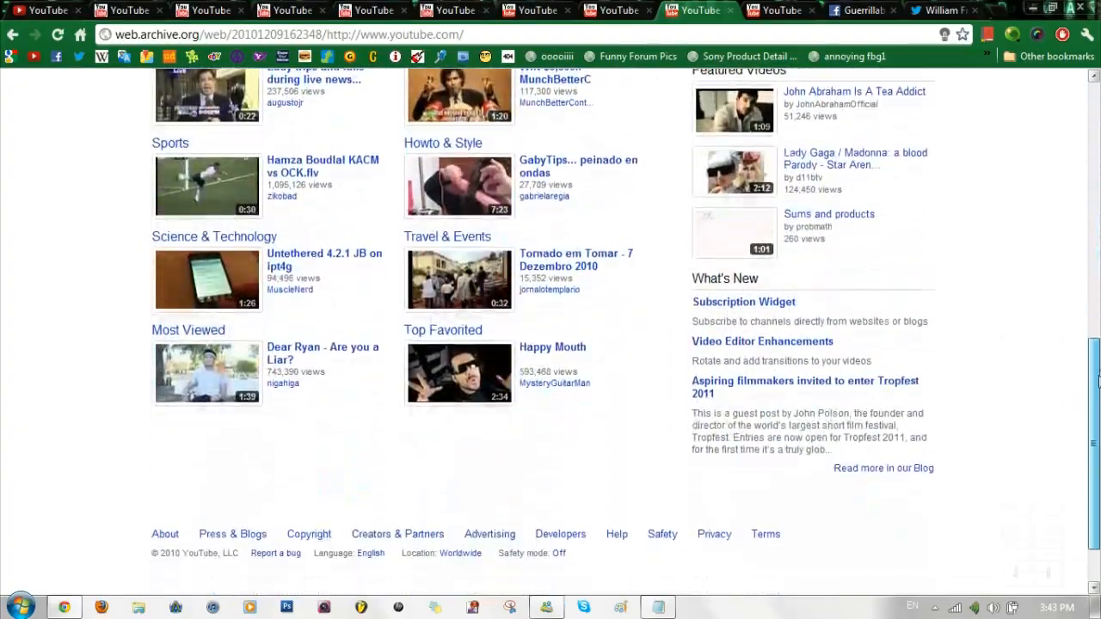
{"action": "scroll", "scroll_direction": "up", "scroll_amount": 3}
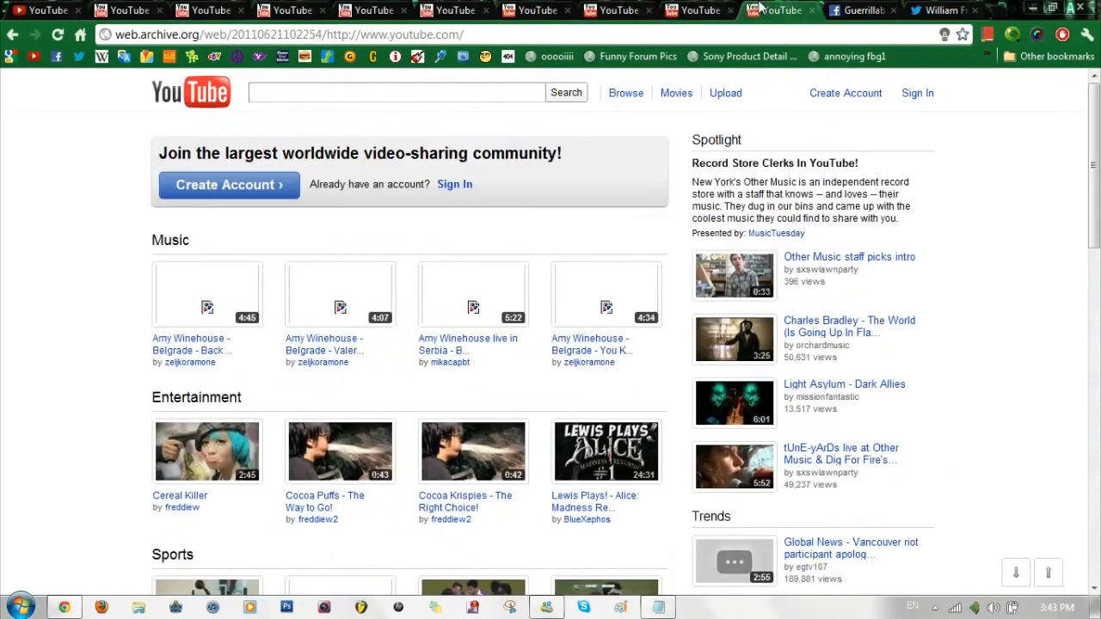
{"action": "scroll", "scroll_direction": "down", "scroll_amount": 3}
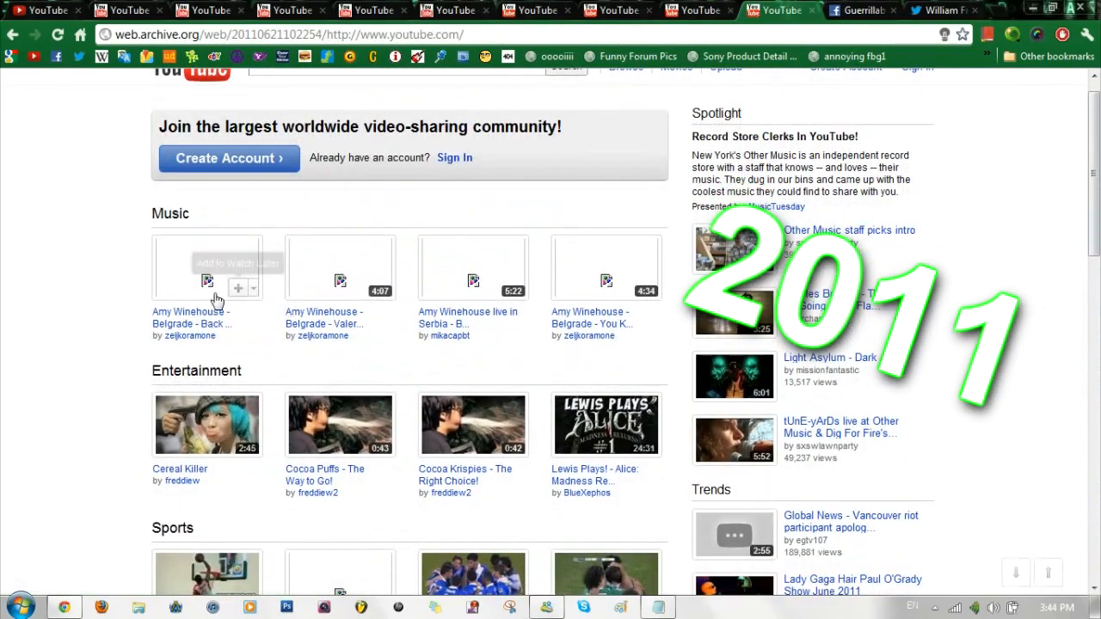
{"action": "scroll", "scroll_direction": "down", "scroll_amount": 3}
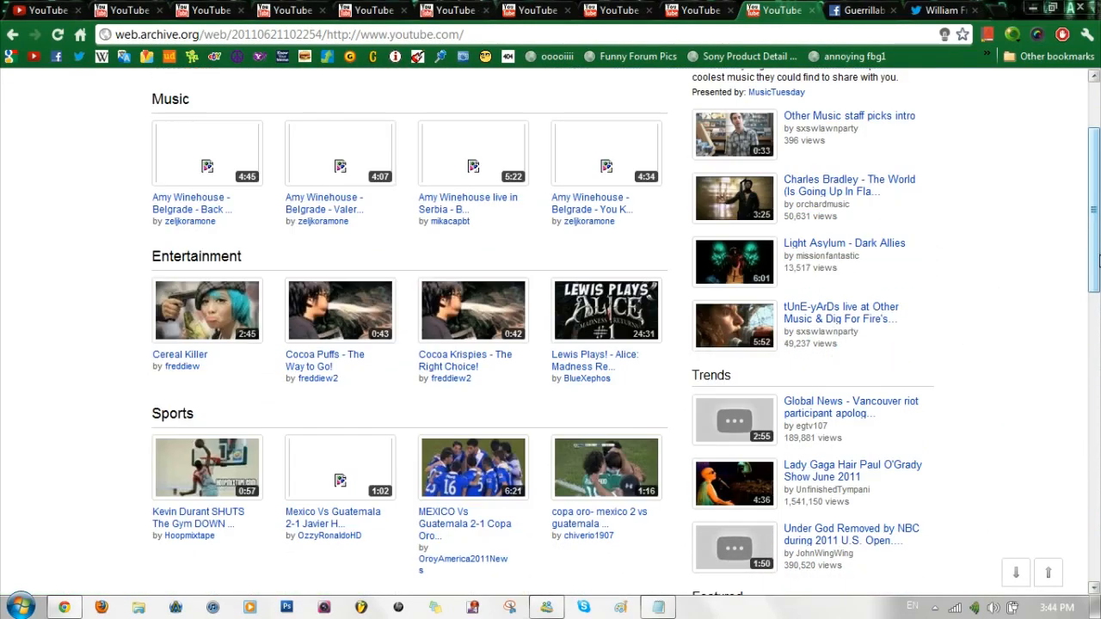
{"action": "scroll", "scroll_direction": "up", "scroll_amount": 3}
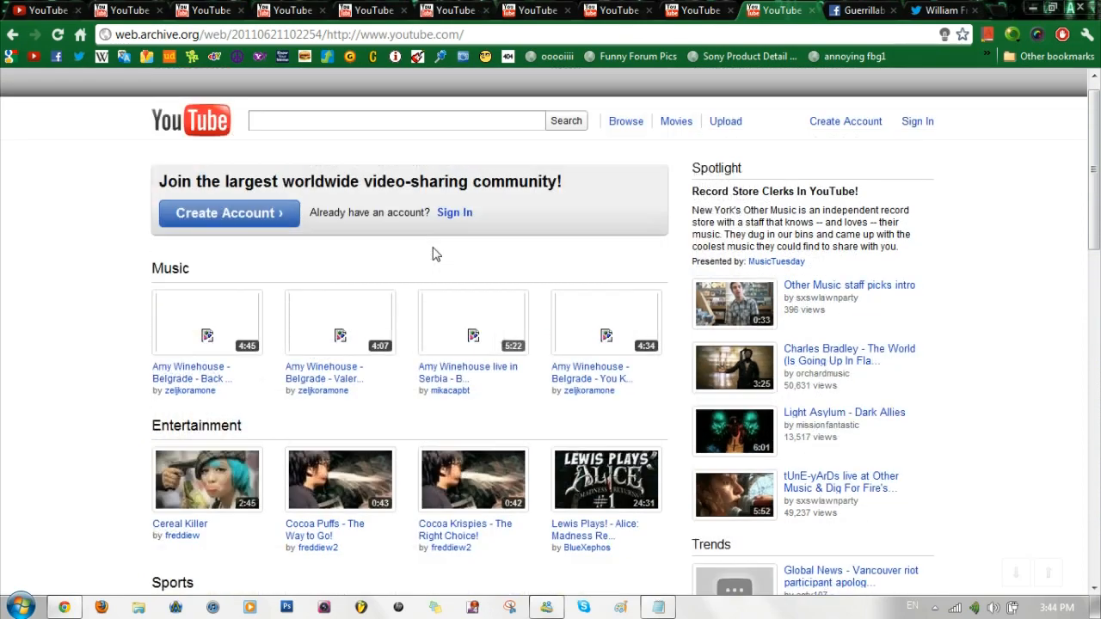
{"action": "scroll", "scroll_direction": "down", "scroll_amount": 3}
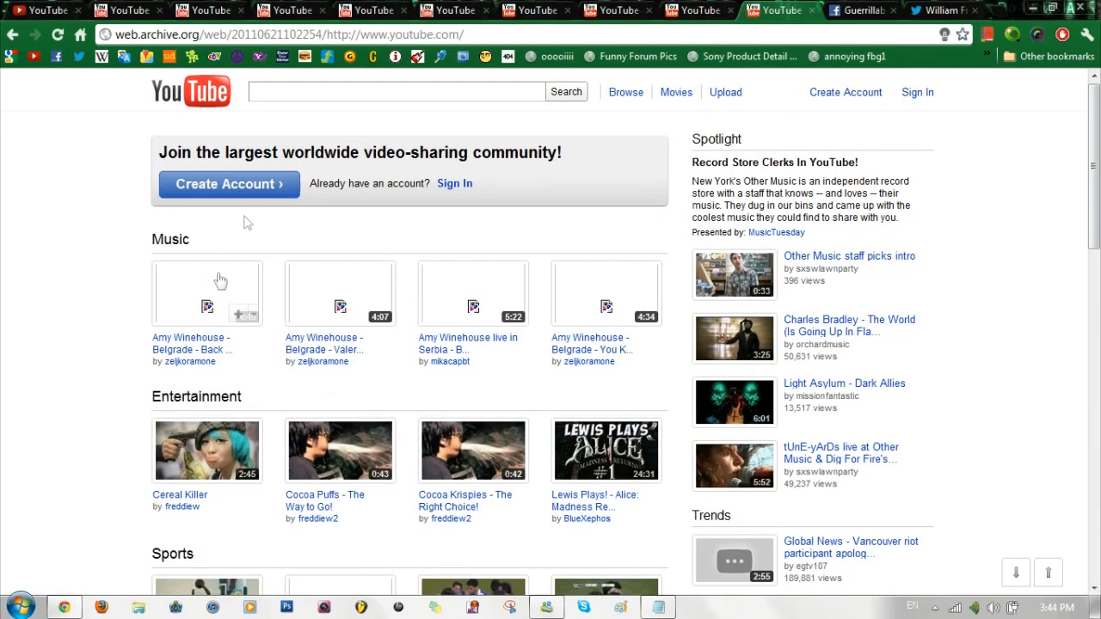
{"action": "mouse_move", "coordinate": [172, 324]}
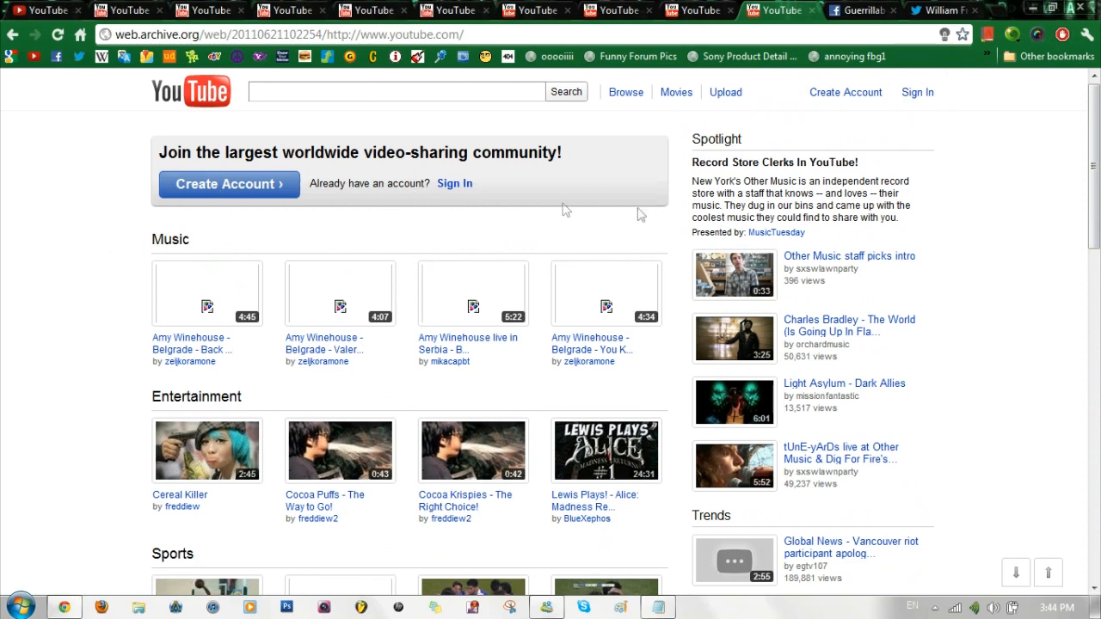
{"action": "mouse_move", "coordinate": [670, 286]}
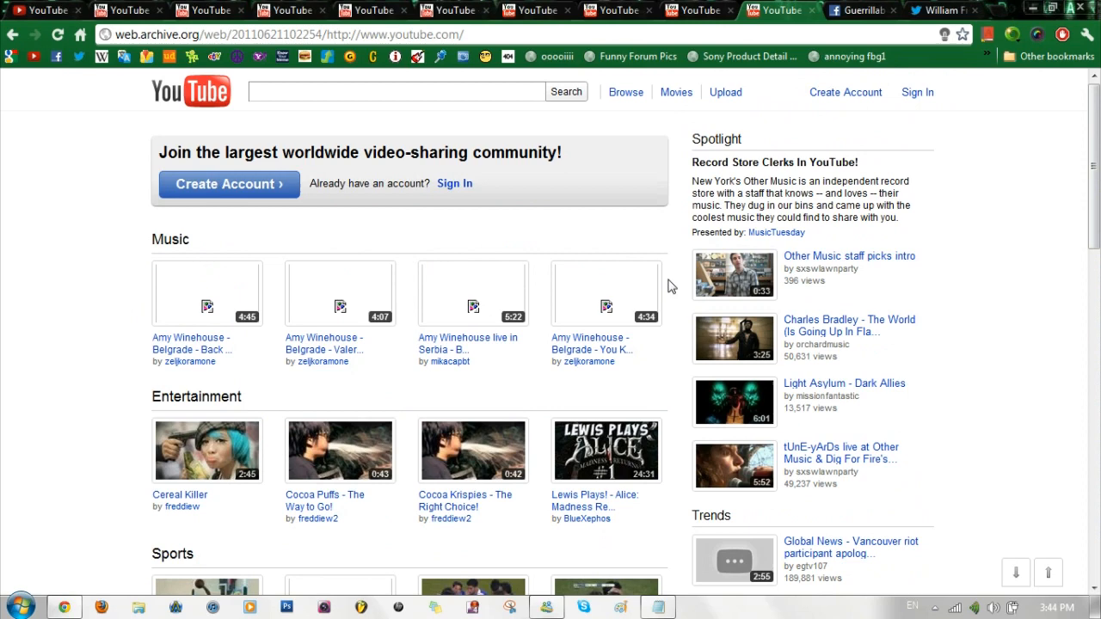
{"action": "mouse_move", "coordinate": [579, 277]}
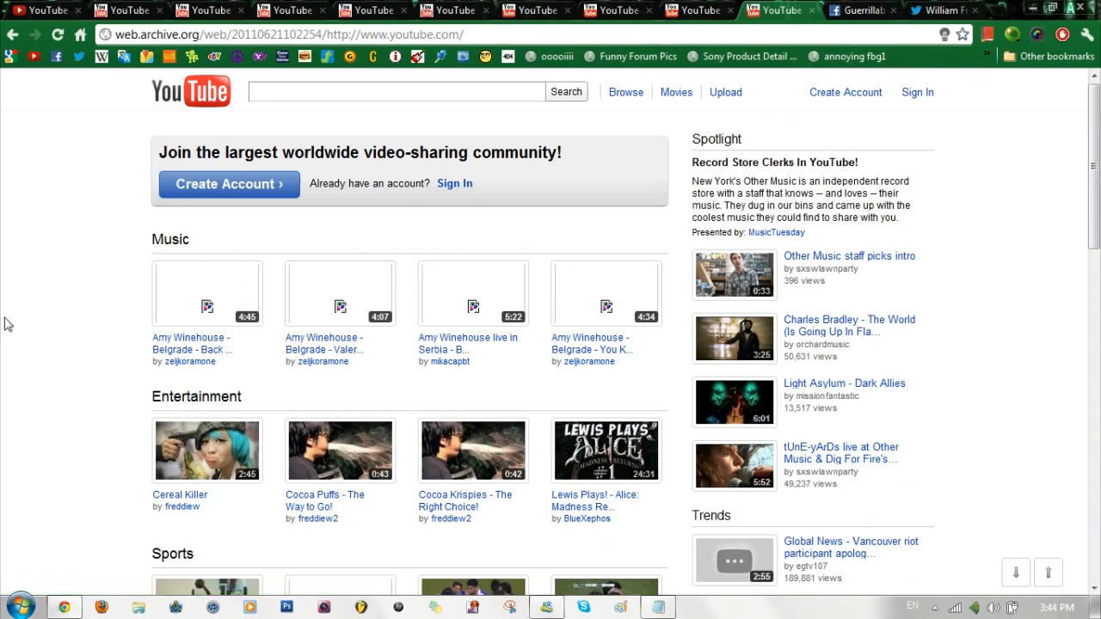
{"action": "scroll", "scroll_direction": "down", "scroll_amount": 3}
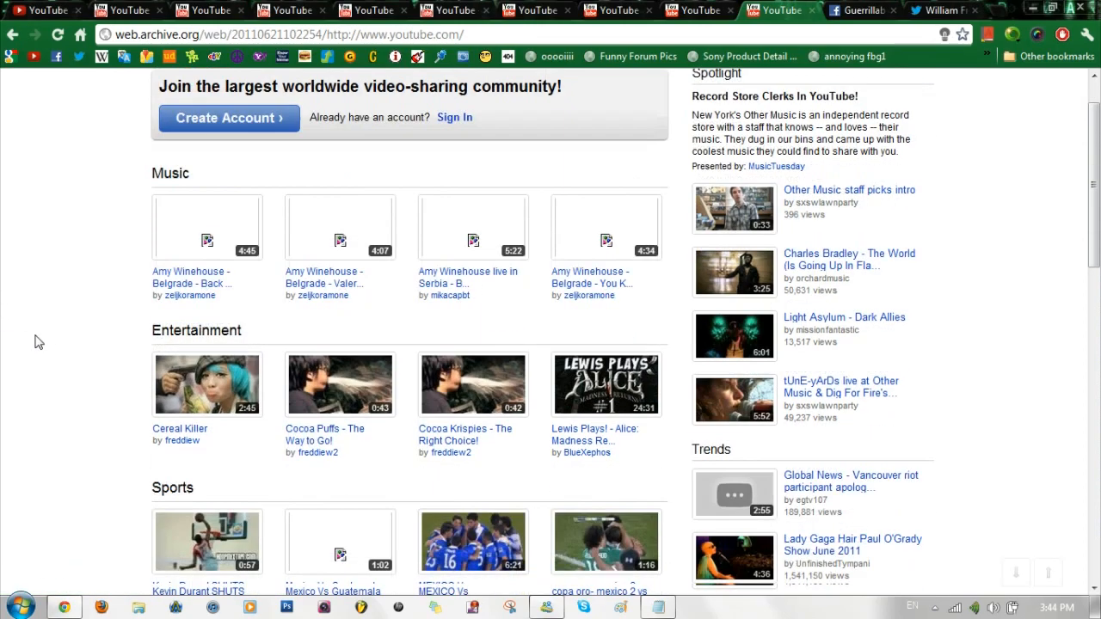
{"action": "scroll", "scroll_direction": "down", "scroll_amount": 3}
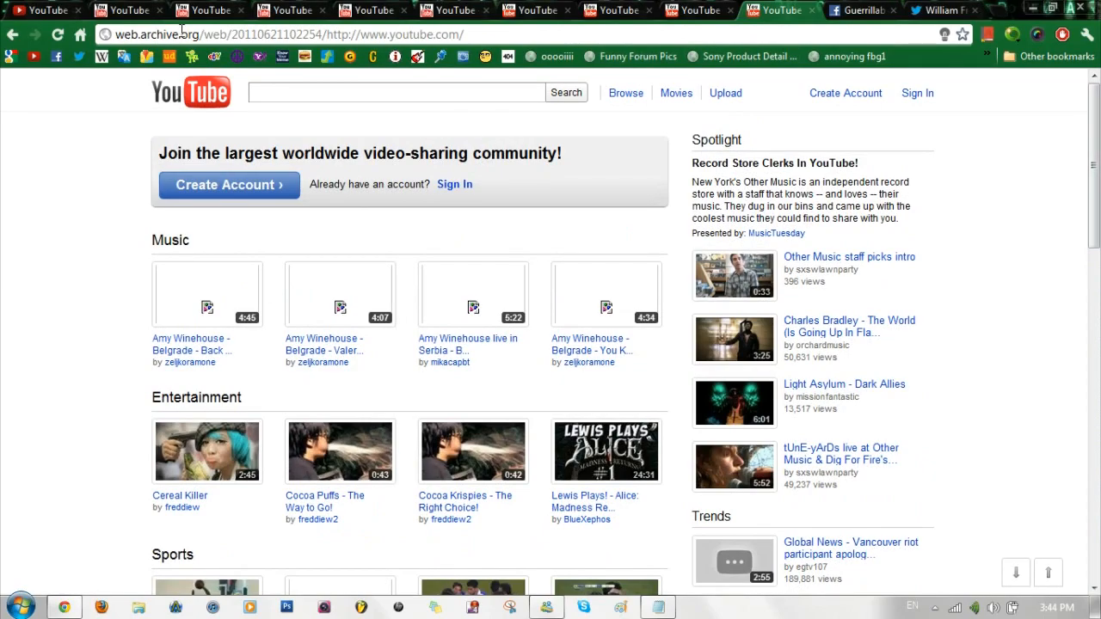
{"action": "scroll", "scroll_direction": "down", "scroll_amount": 3}
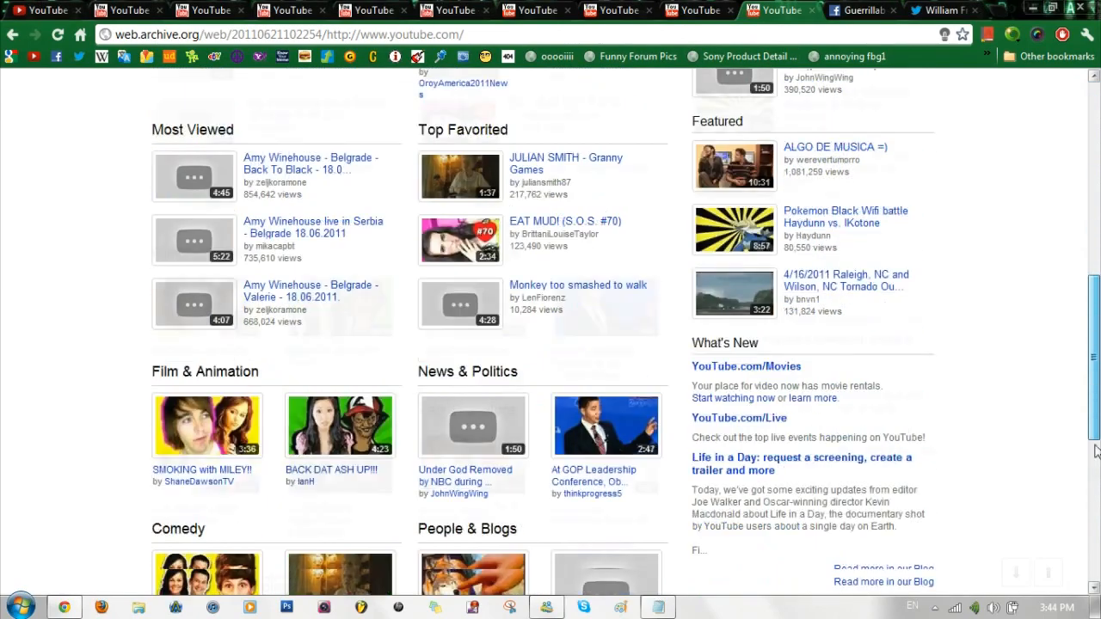
{"action": "scroll", "scroll_direction": "down", "scroll_amount": 3}
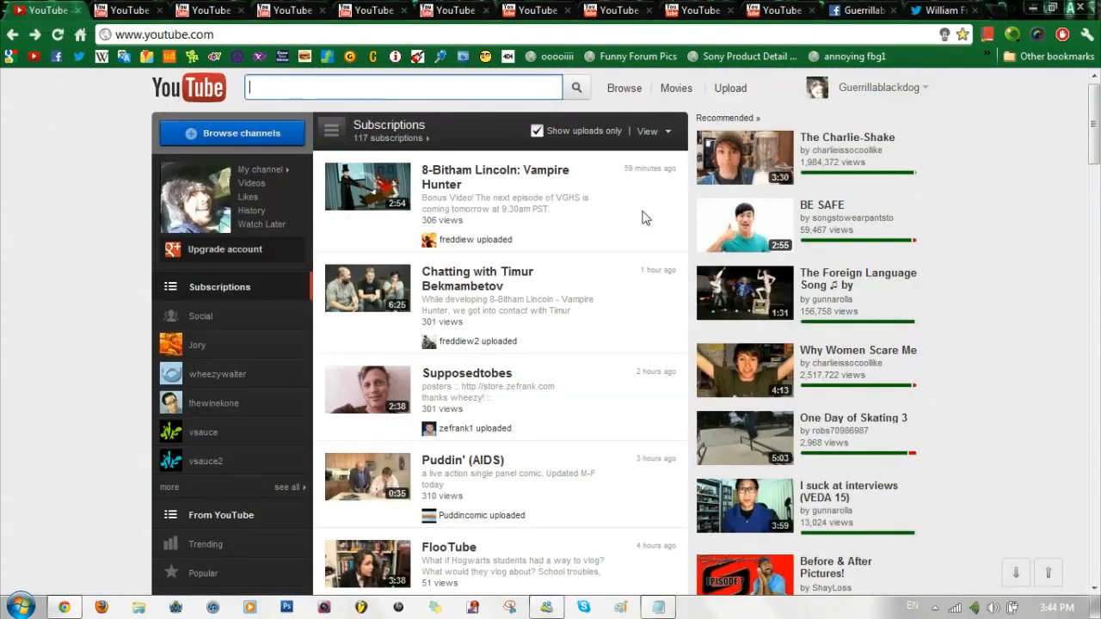
- Scroll the current YouTube page, then skim the Facebook page before reaching the Twitter profile
{"action": "scroll", "scroll_direction": "down", "scroll_amount": 3}
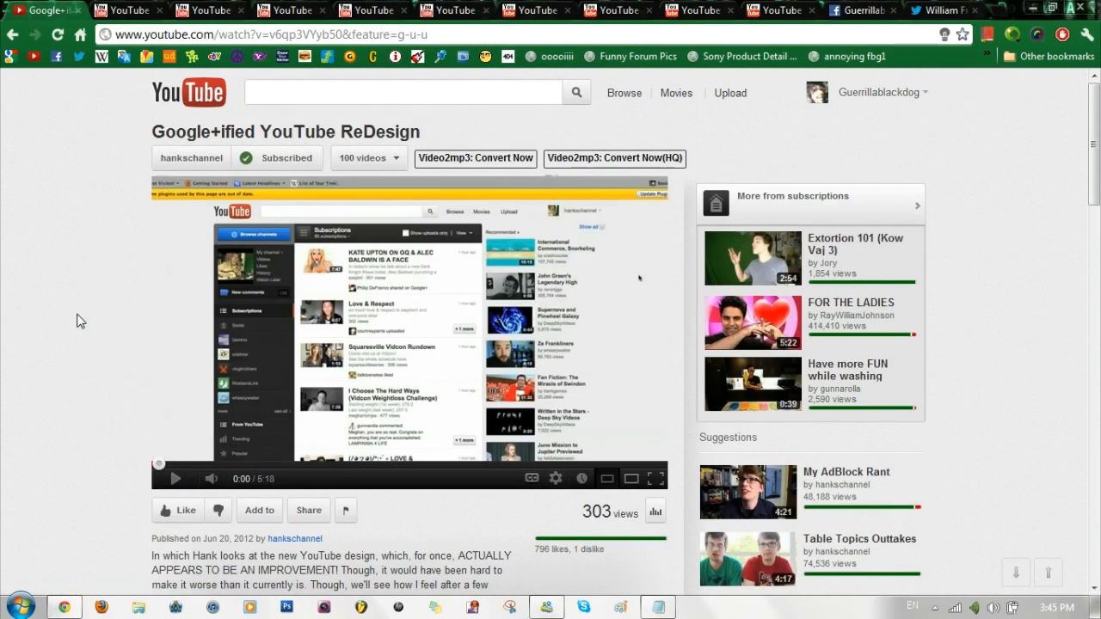
{"action": "mouse_move", "coordinate": [109, 338]}
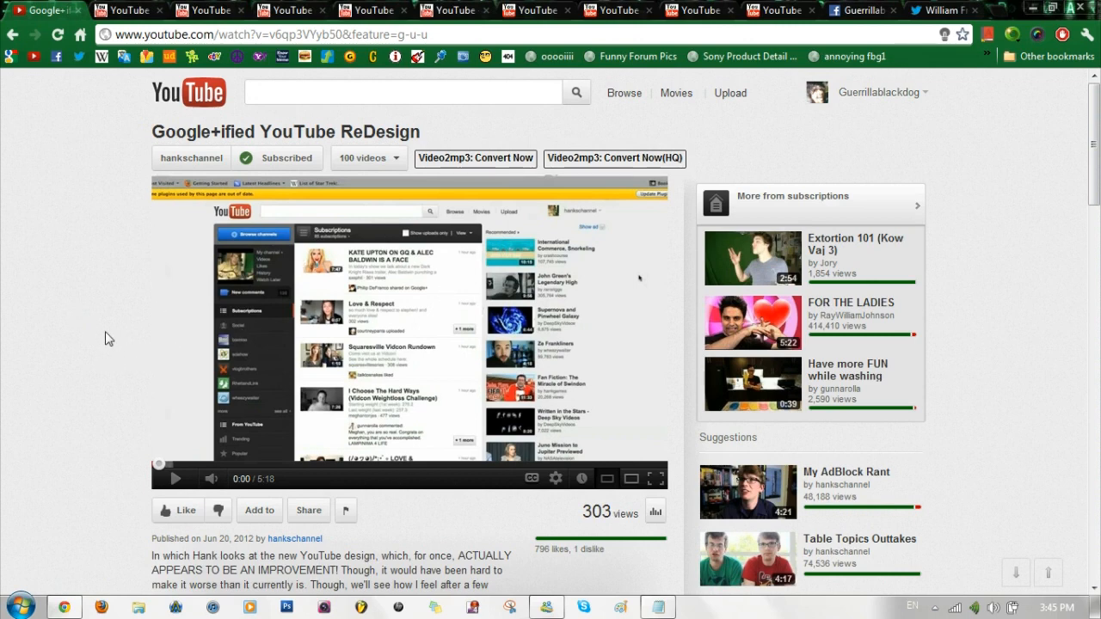
{"action": "mouse_move", "coordinate": [5, 284]}
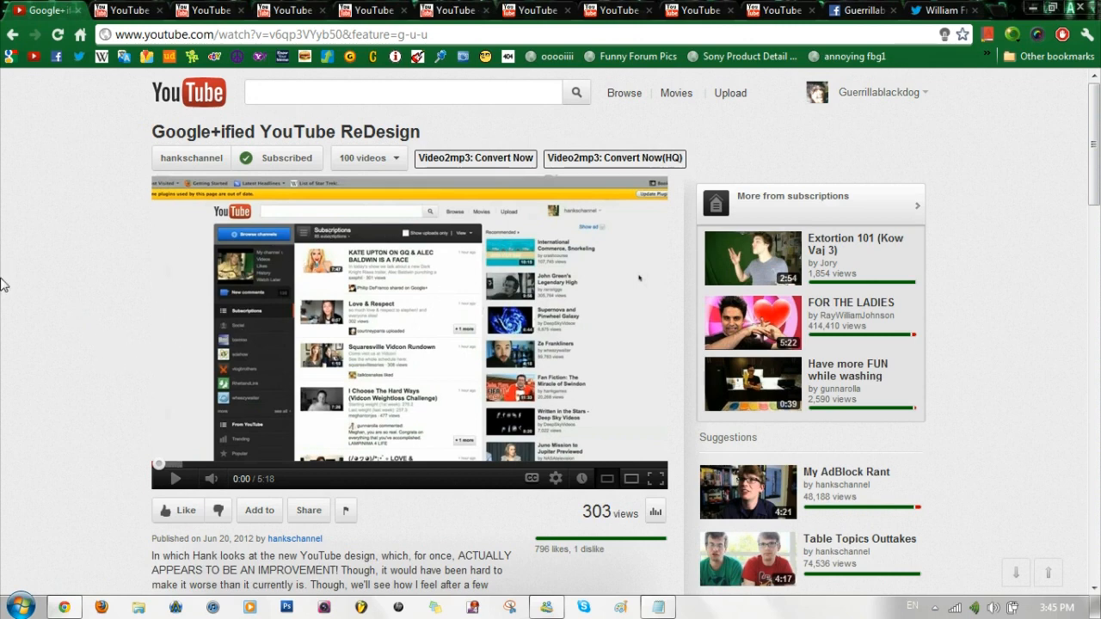
{"action": "mouse_move", "coordinate": [73, 221]}
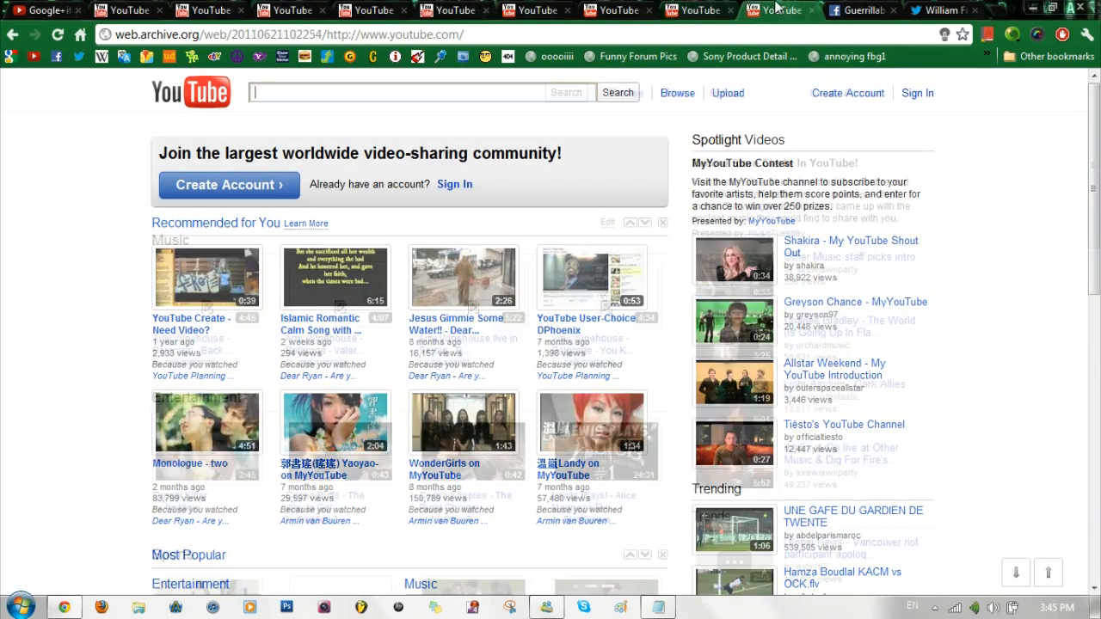
{"action": "left_click", "coordinate": [860, 9]}
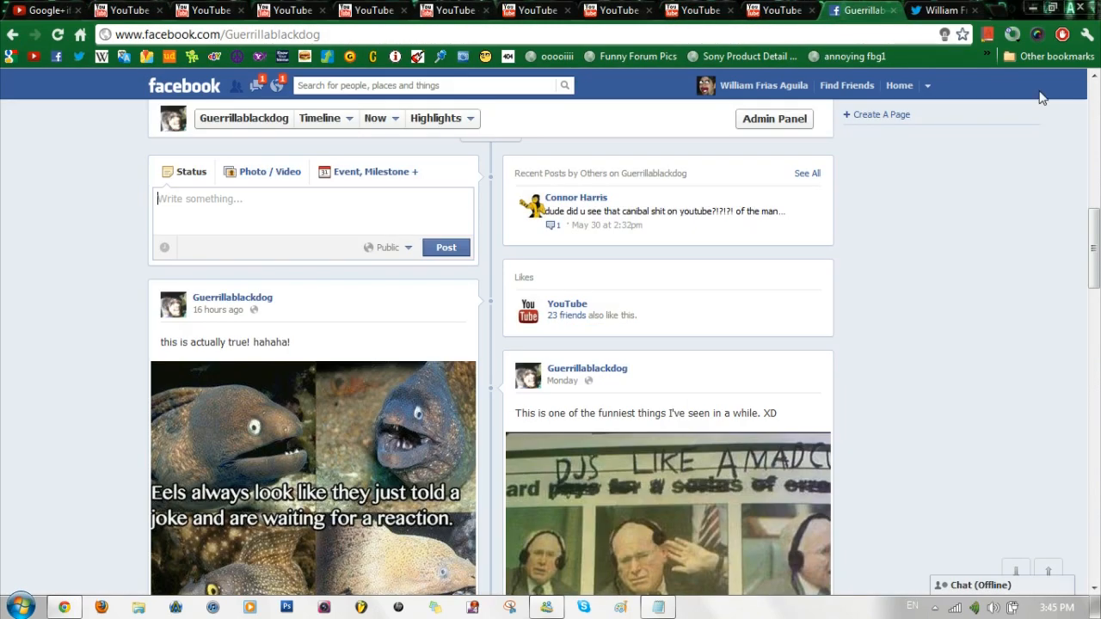
{"action": "scroll", "scroll_direction": "down", "scroll_amount": 3}
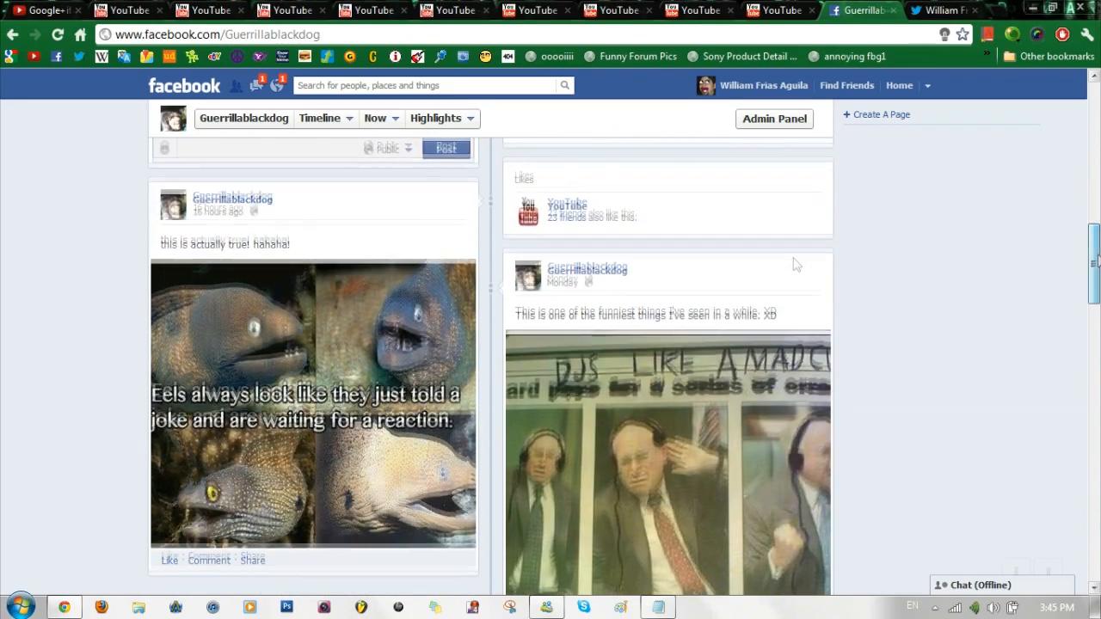
{"action": "scroll", "scroll_direction": "down", "scroll_amount": 3}
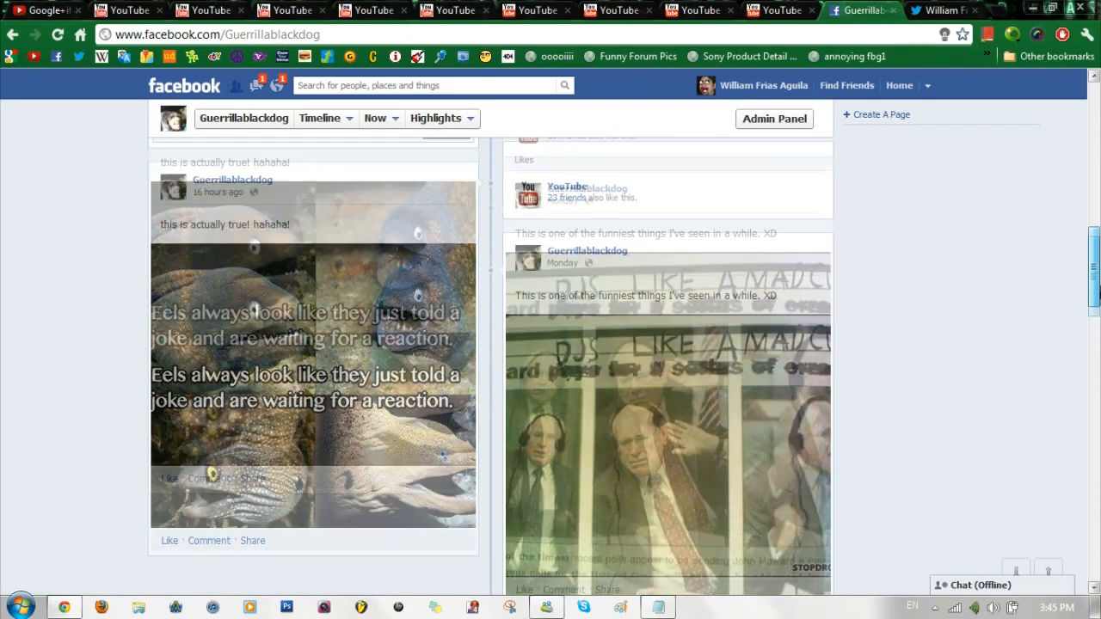
{"action": "left_click", "coordinate": [938, 10]}
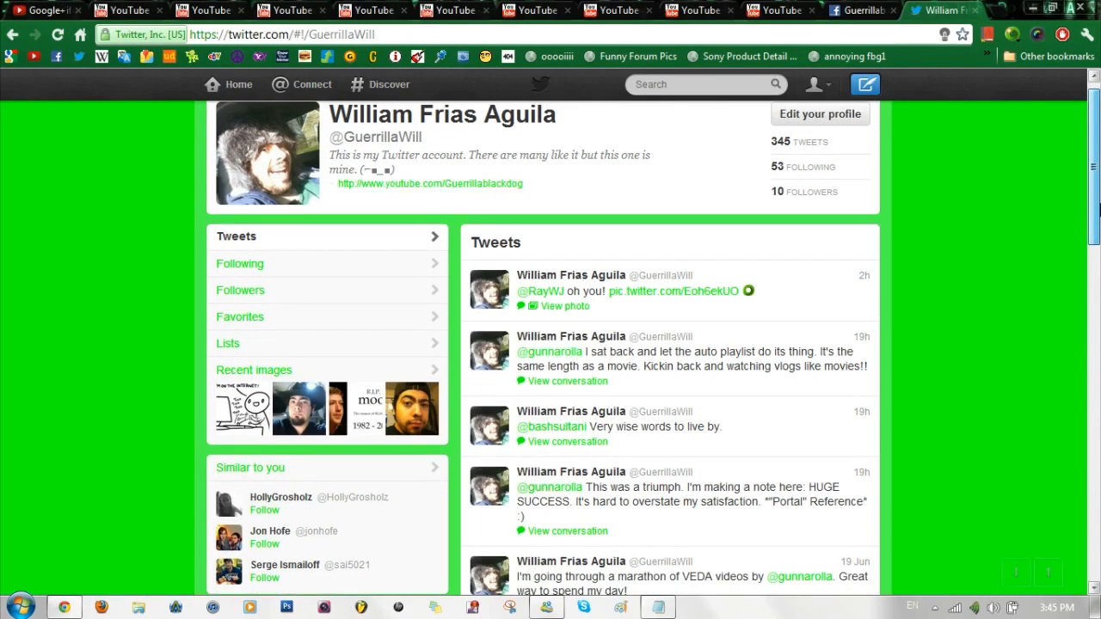